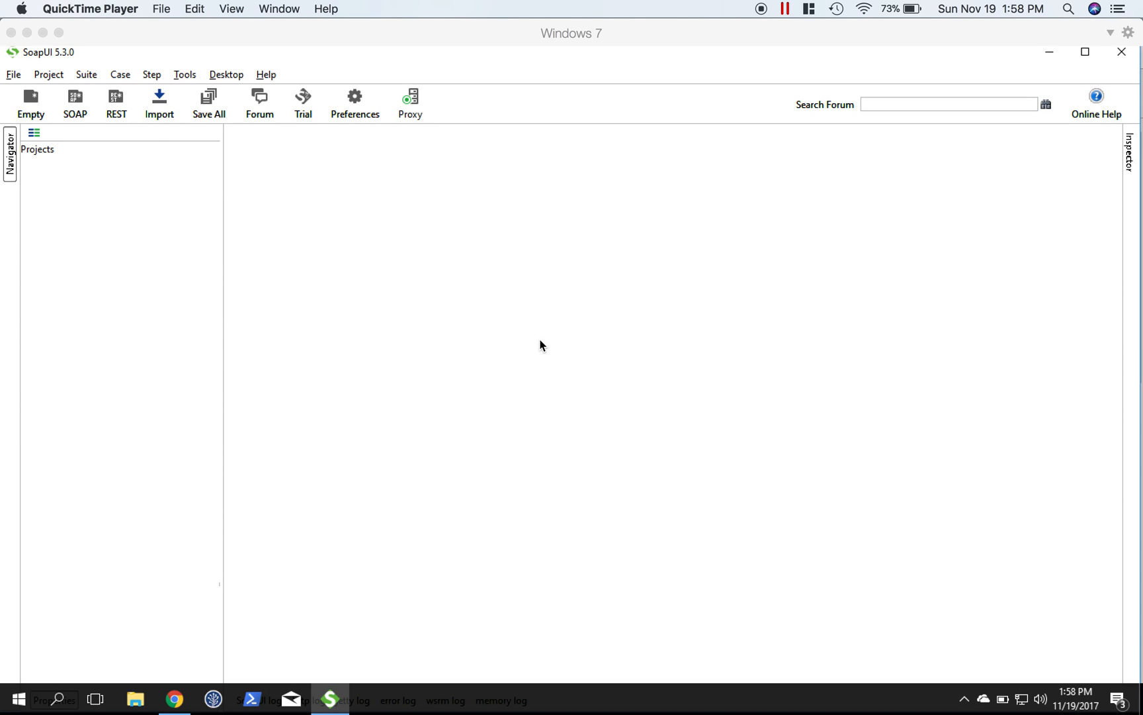
mouse_move(176, 699)
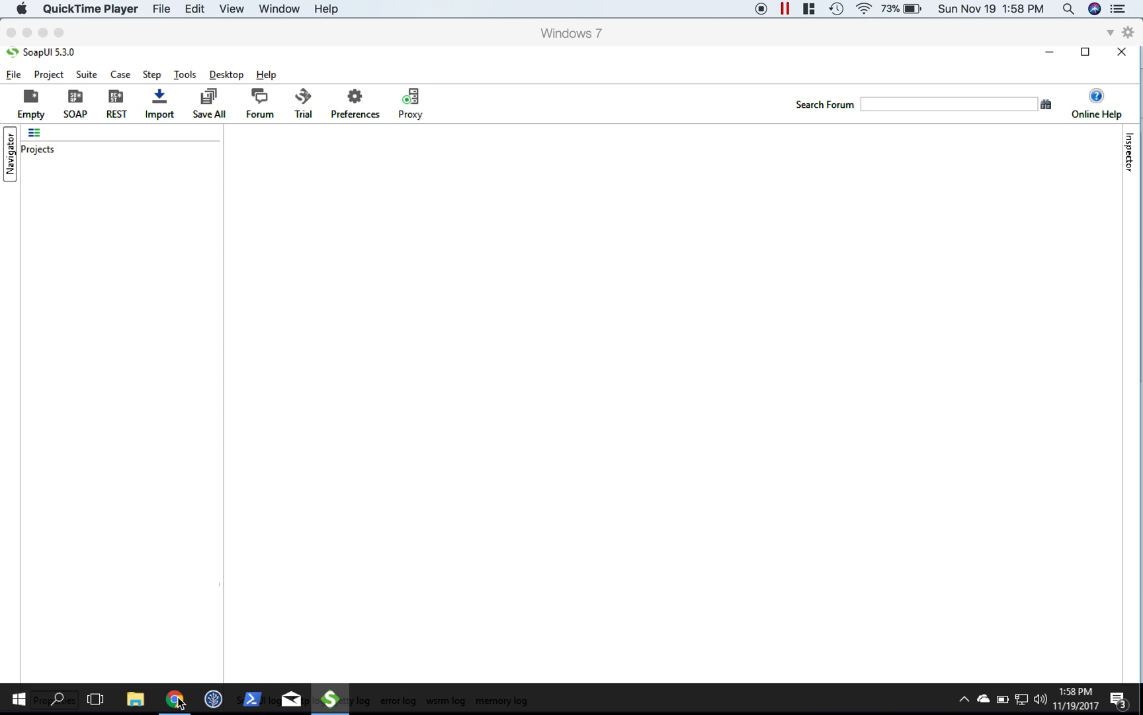
left_click(175, 699)
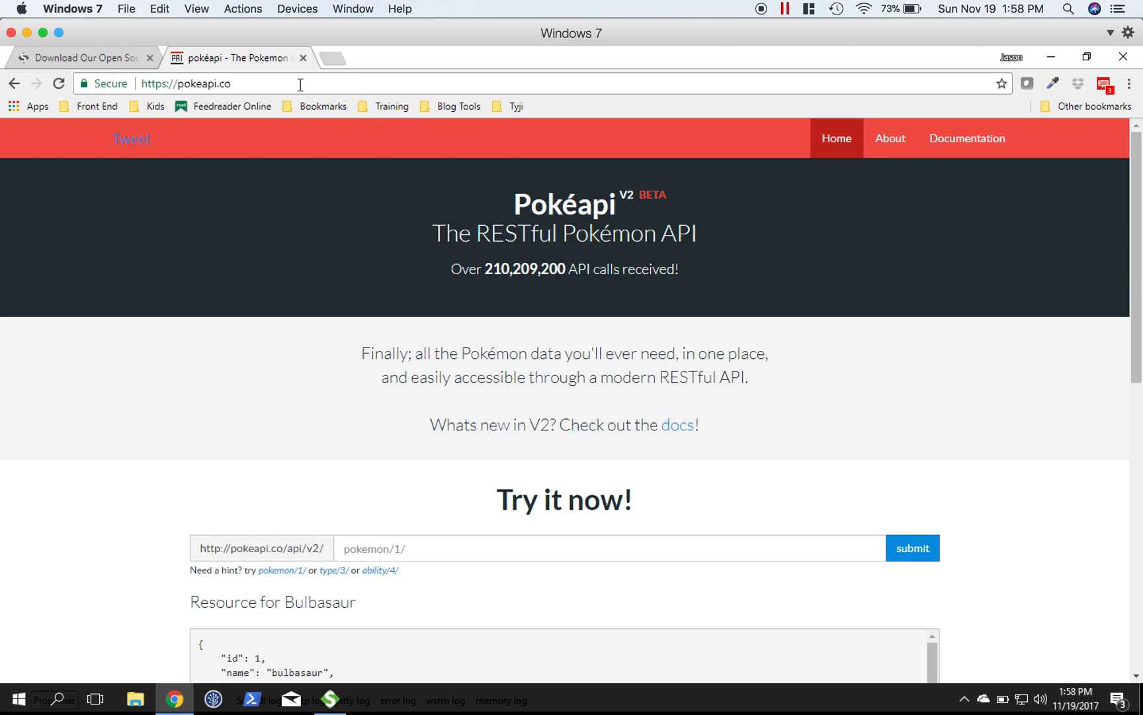
left_click(199, 84)
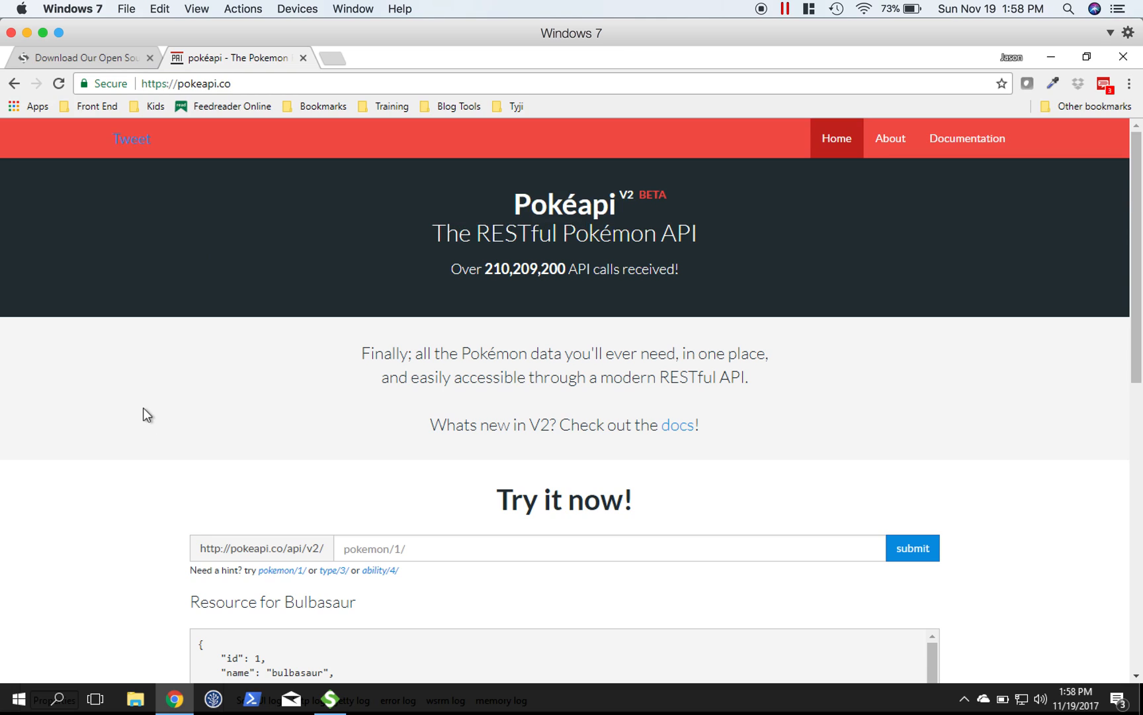
mouse_move(306, 512)
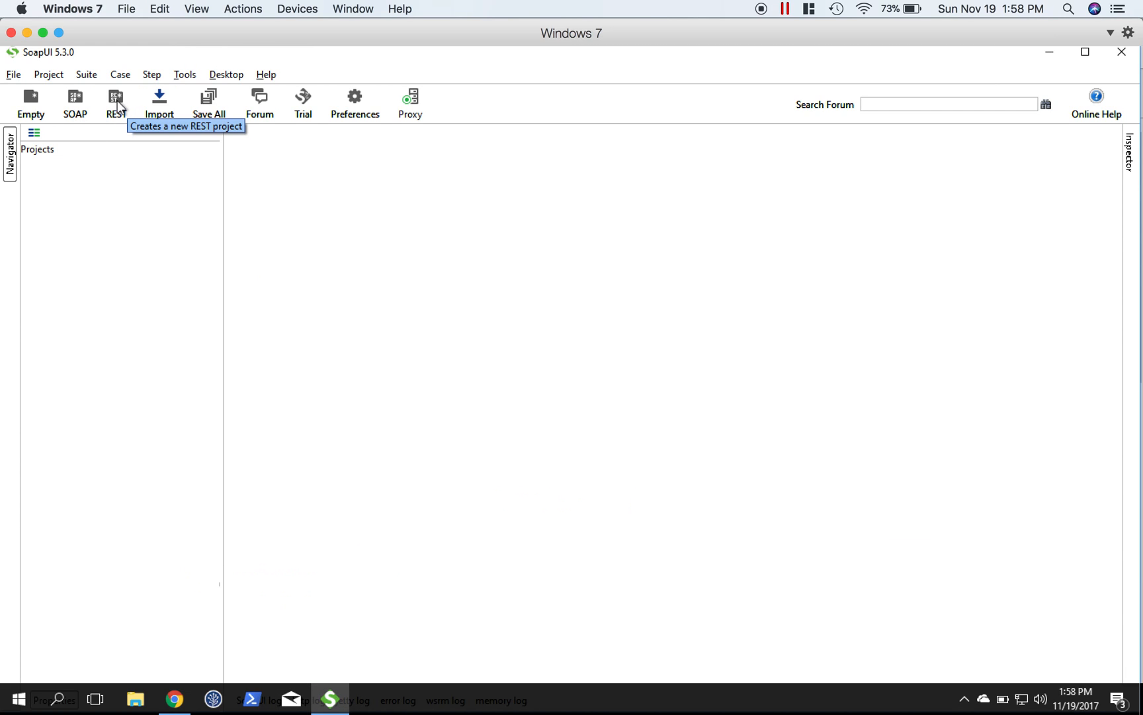
left_click(116, 96)
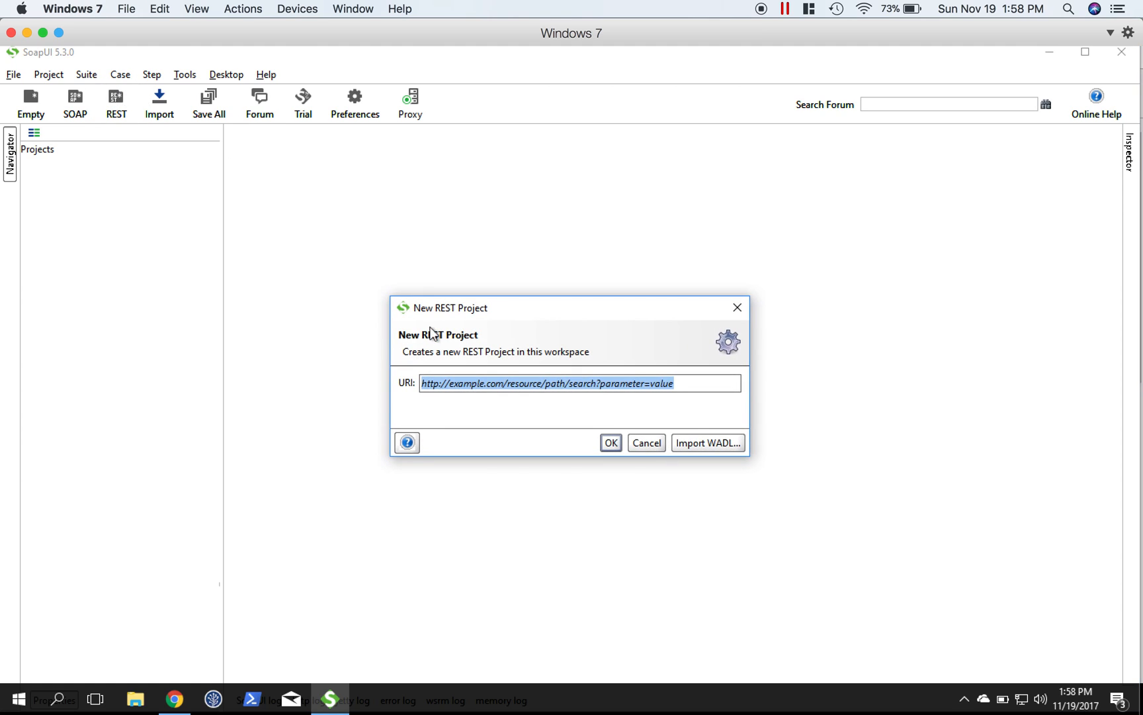
type("http://pokeapi.co/api/v2/")
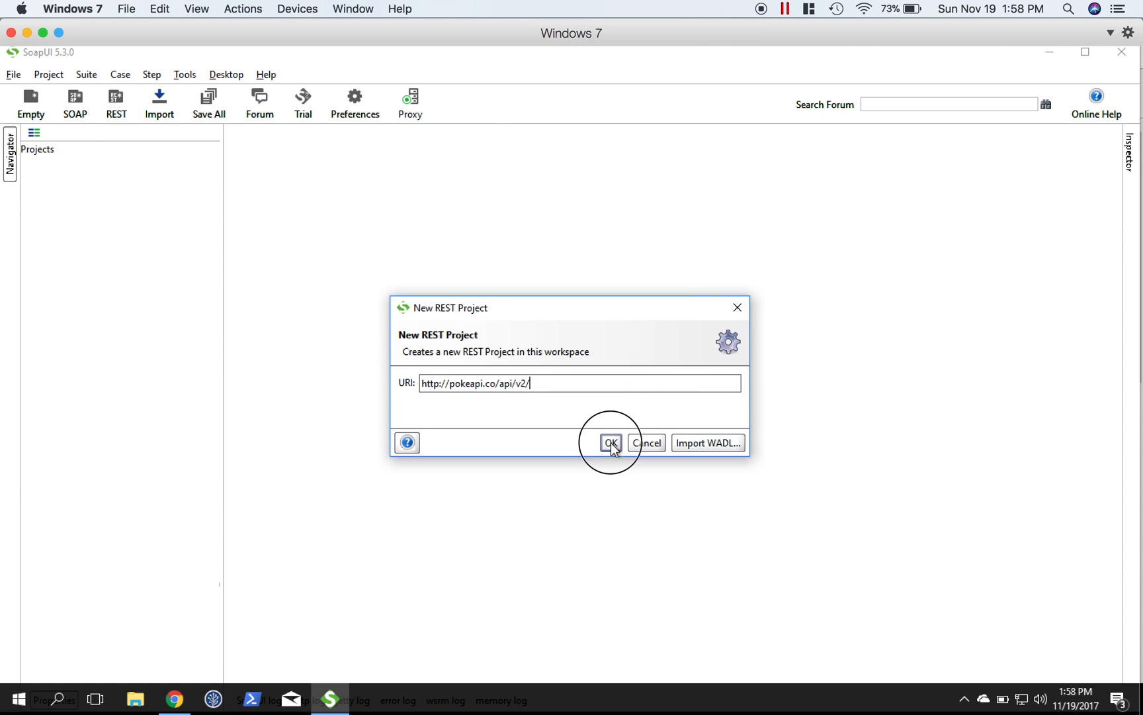
left_click(611, 443)
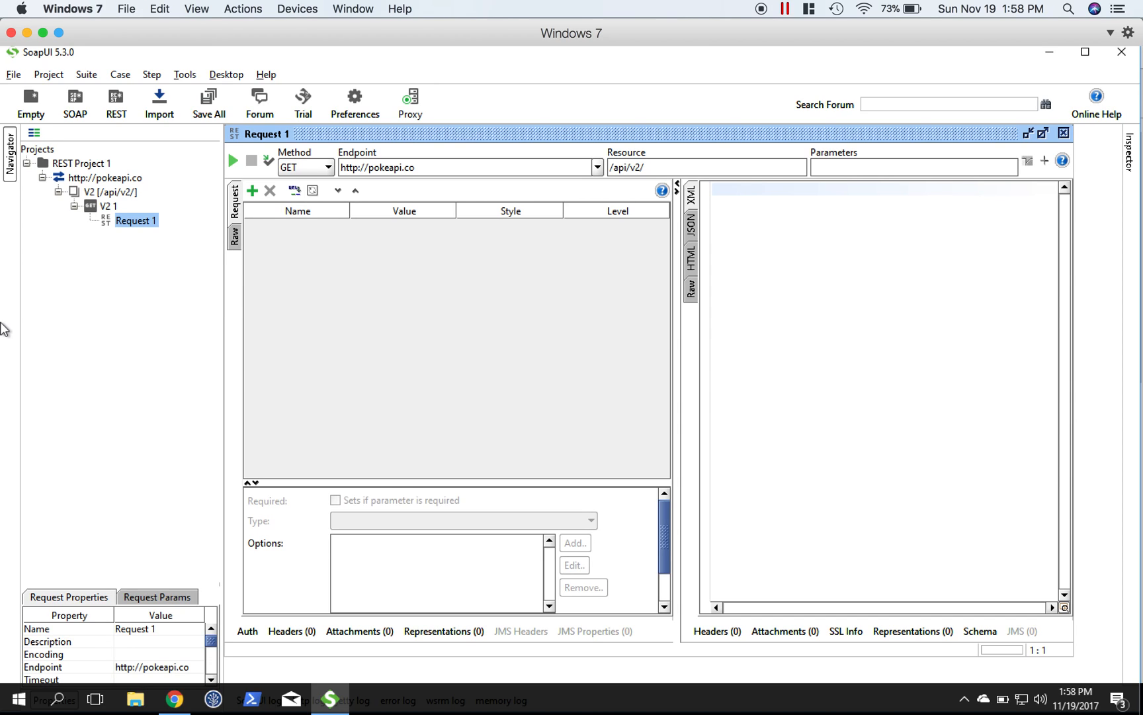
left_click(75, 163)
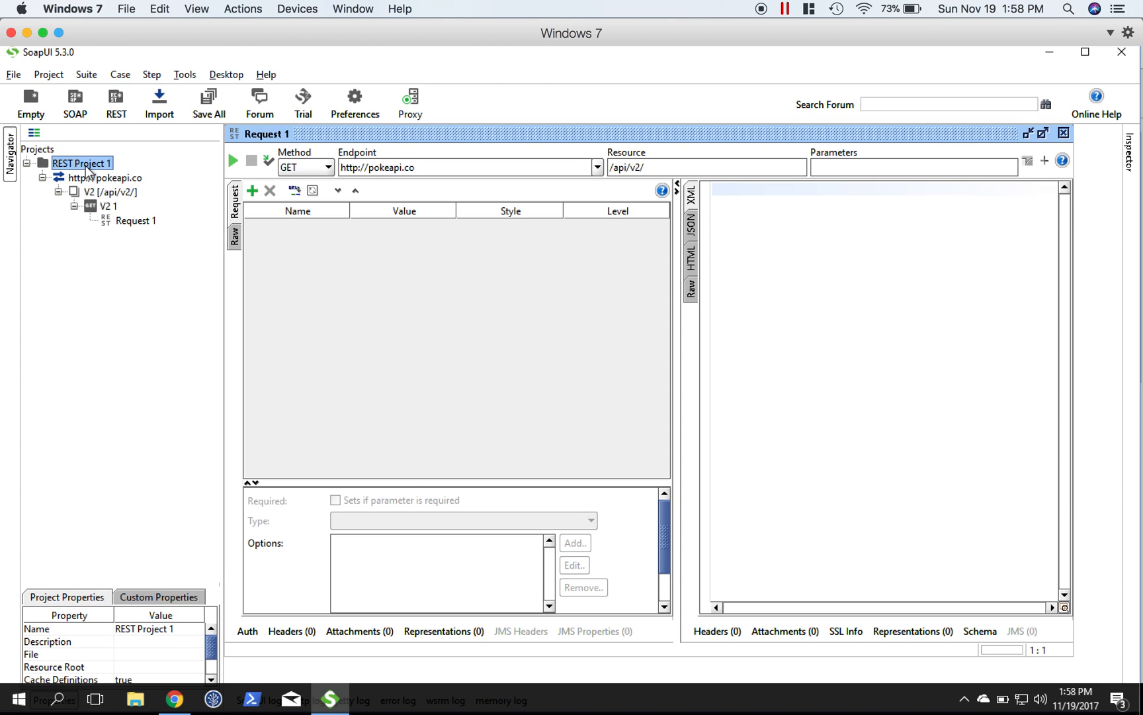
Step: Rename REST Project 1 to 'PokeApi Project'
right_click(80, 162)
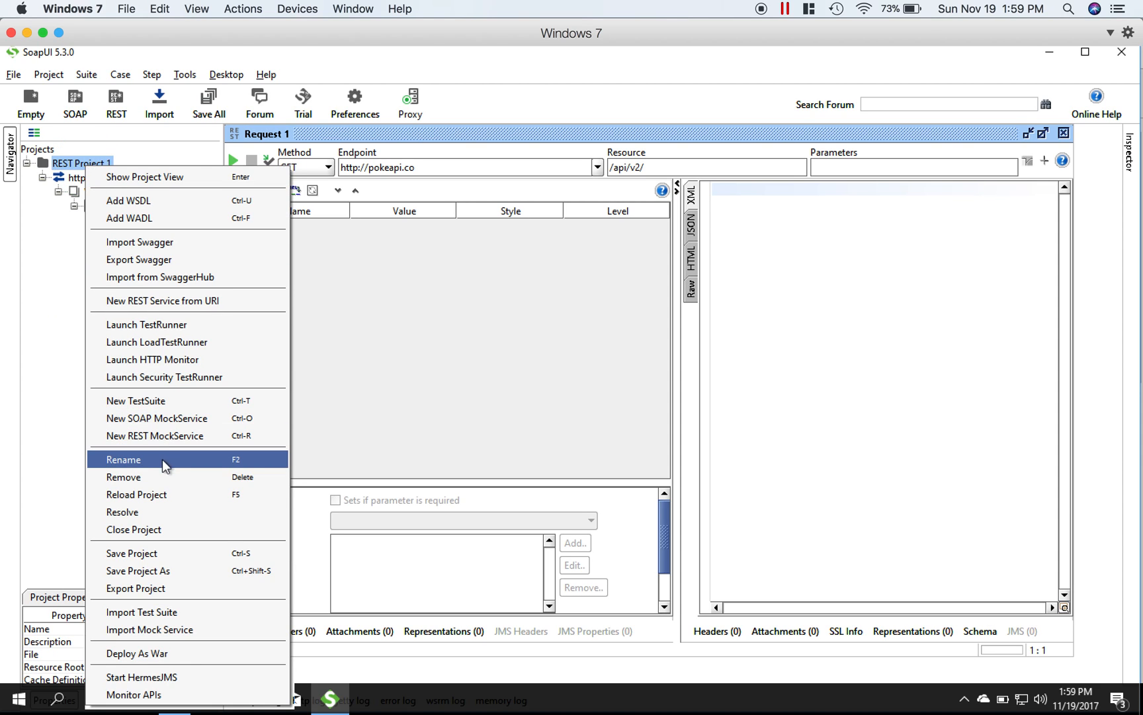
mouse_move(169, 466)
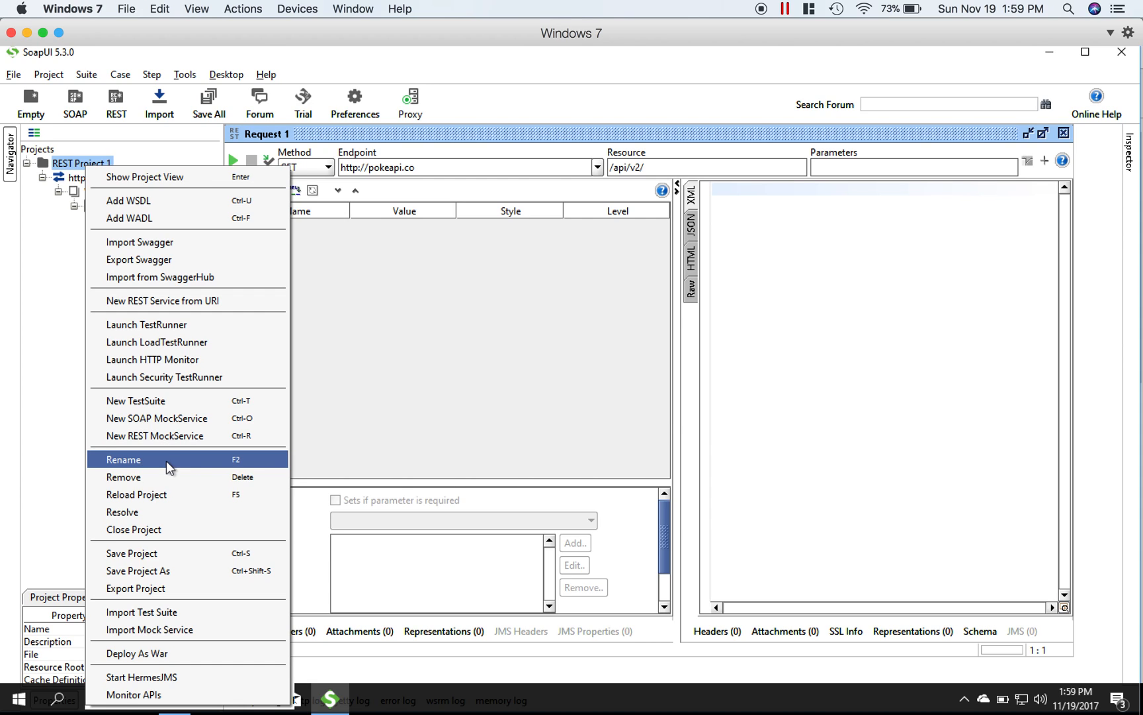
left_click(122, 460)
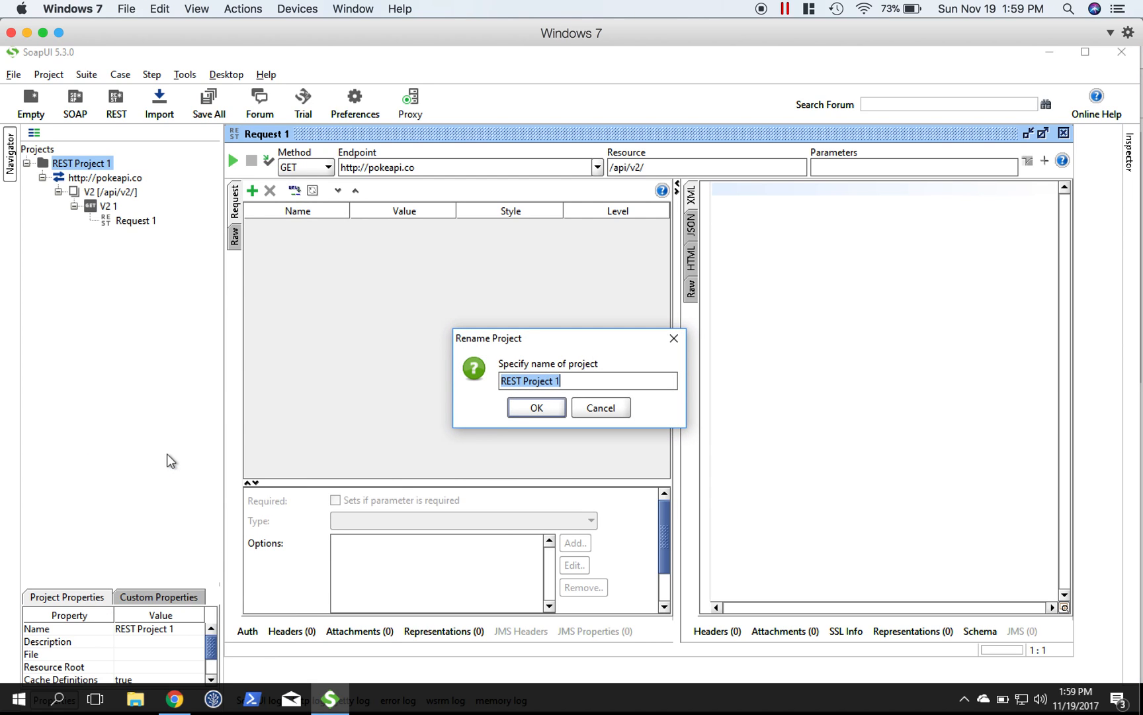
type("PokeApi")
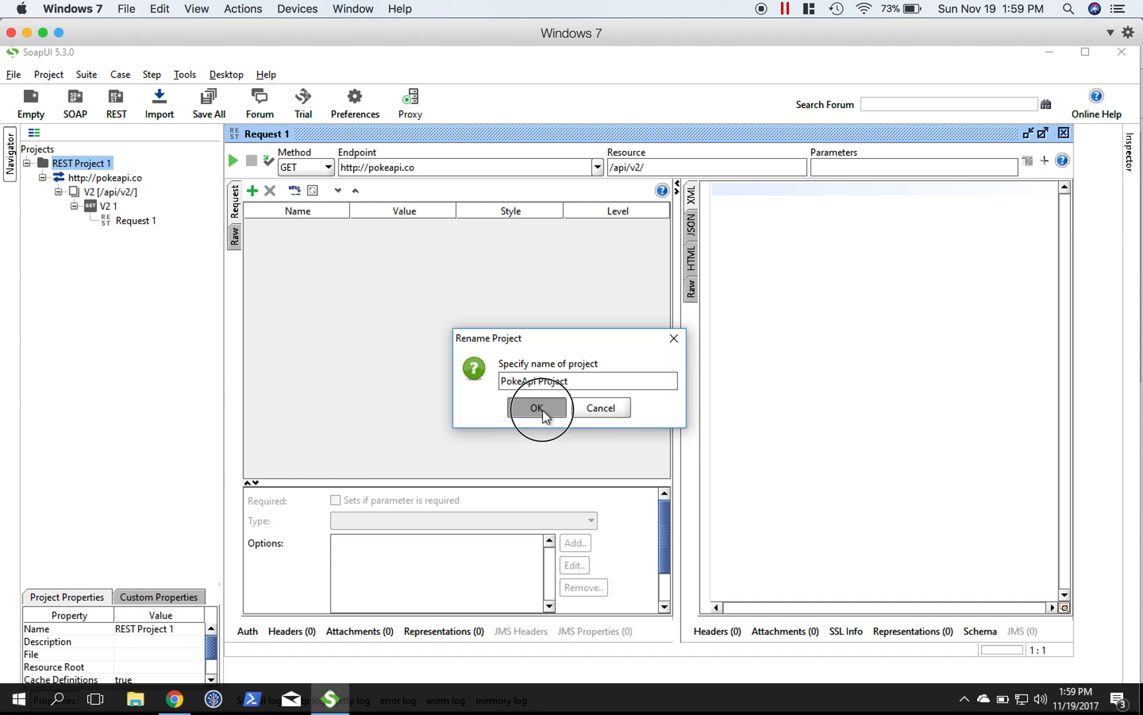
left_click(538, 407)
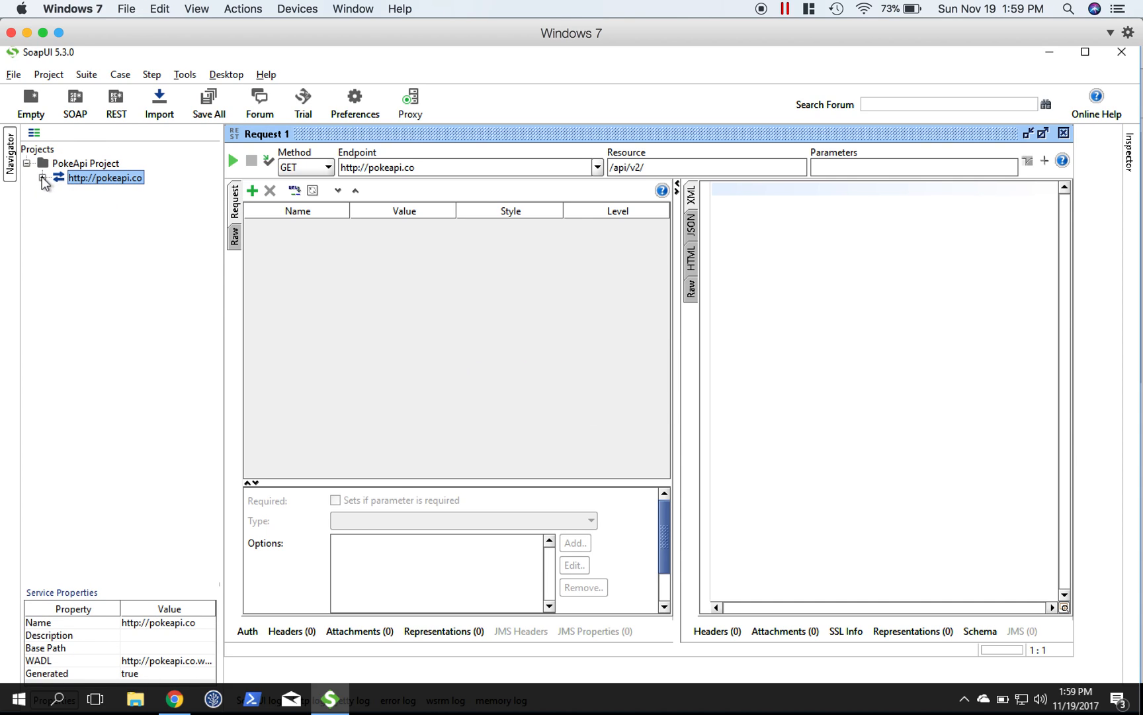
Step: Expand the pokeapi.co service and V2 resource, then return to the PokeApi site in Chrome
left_click(42, 179)
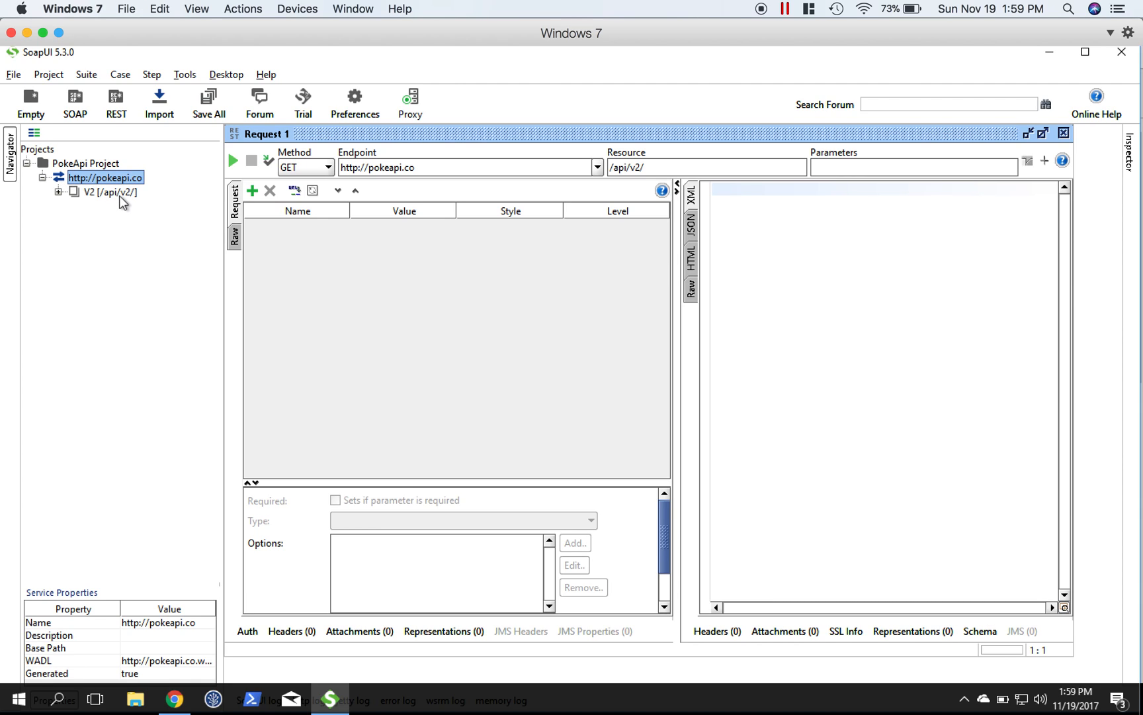
left_click(104, 193)
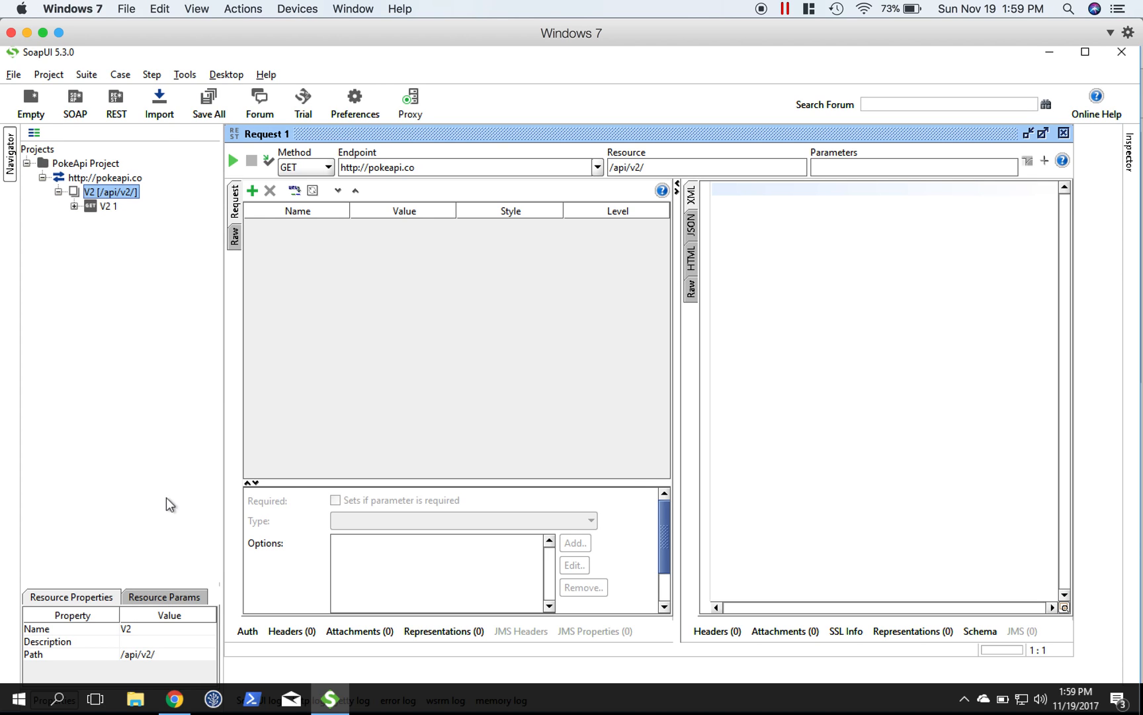
left_click(174, 698)
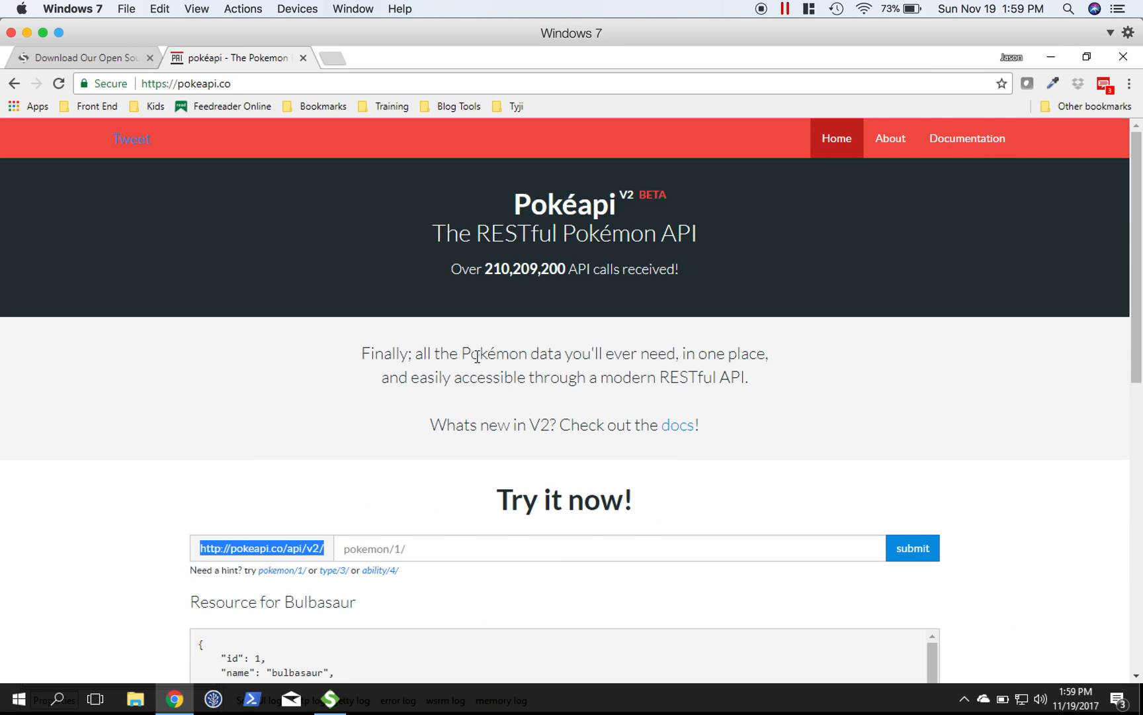
Step: Read the Resource Lists section of the PokeAPI v2 docs, then bring SoapUI back in front
left_click(968, 139)
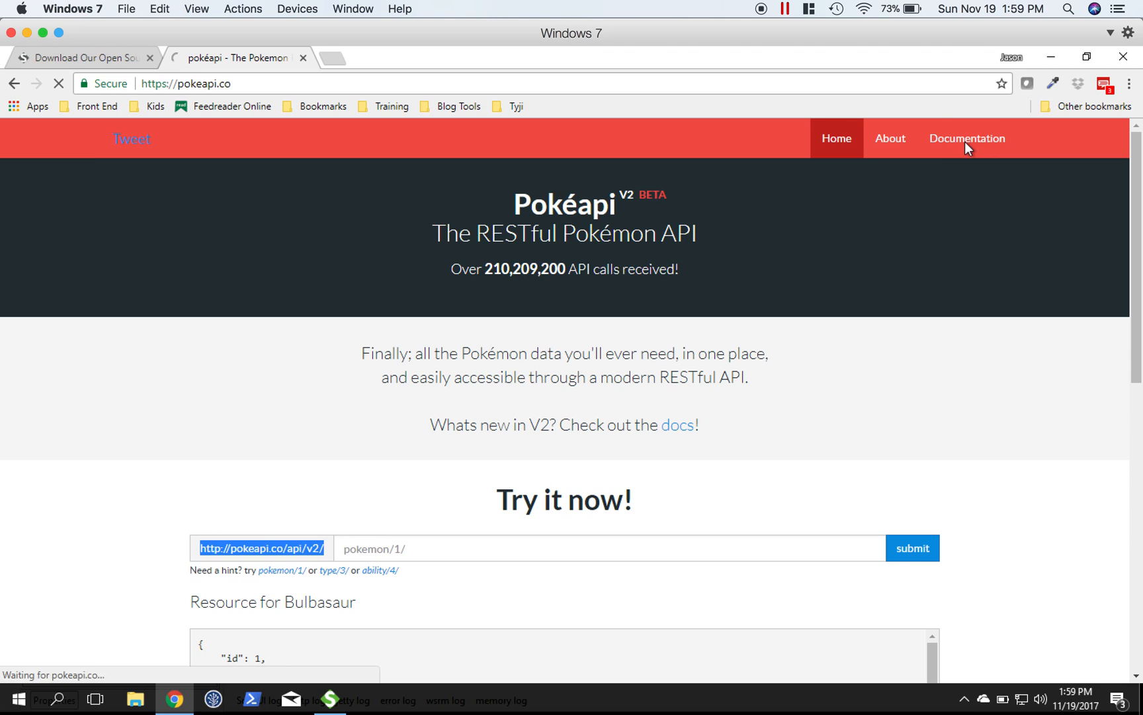
left_click(967, 139)
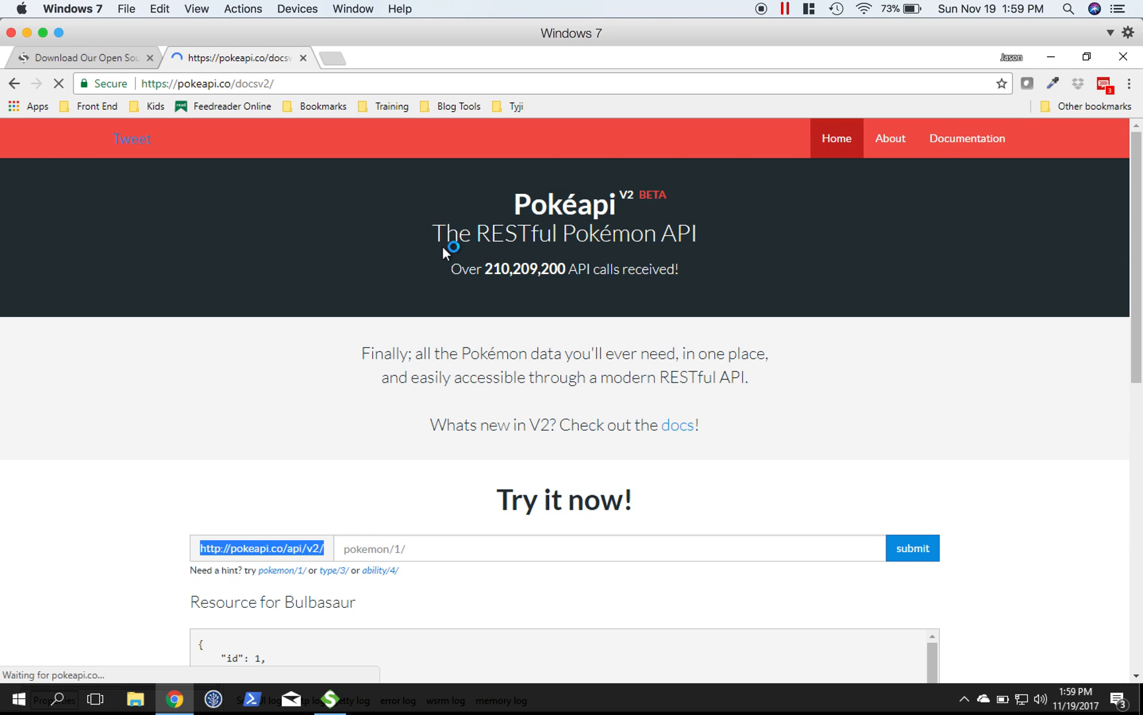
left_click(968, 138)
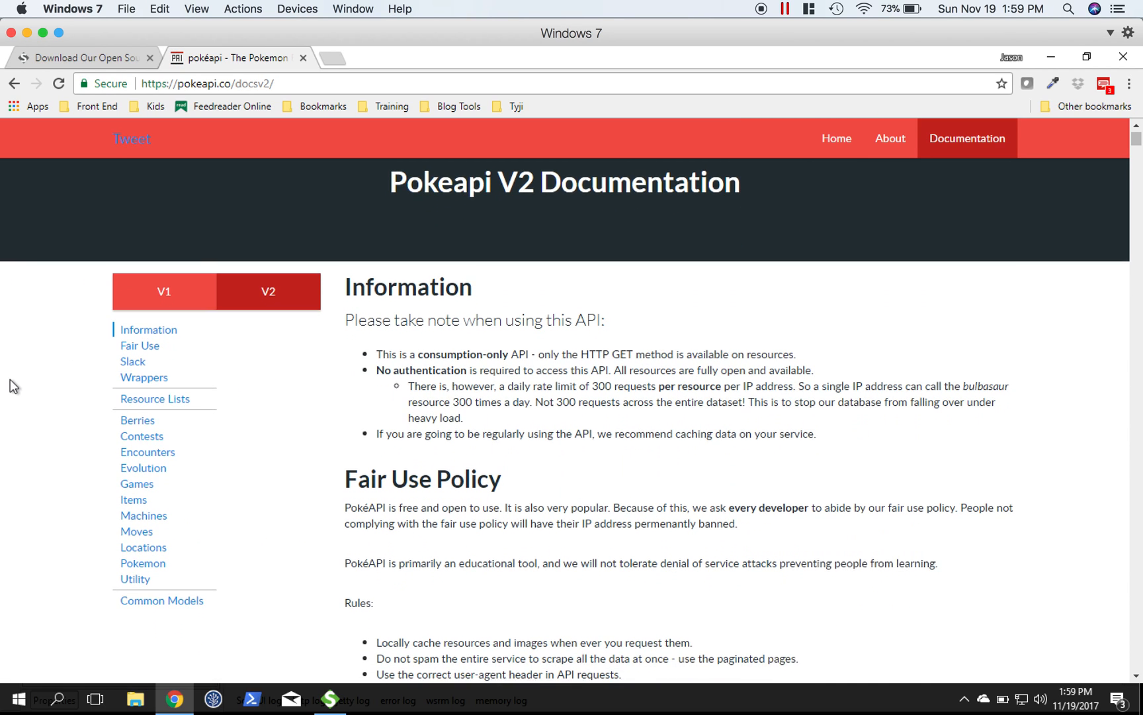
scroll("down", 3)
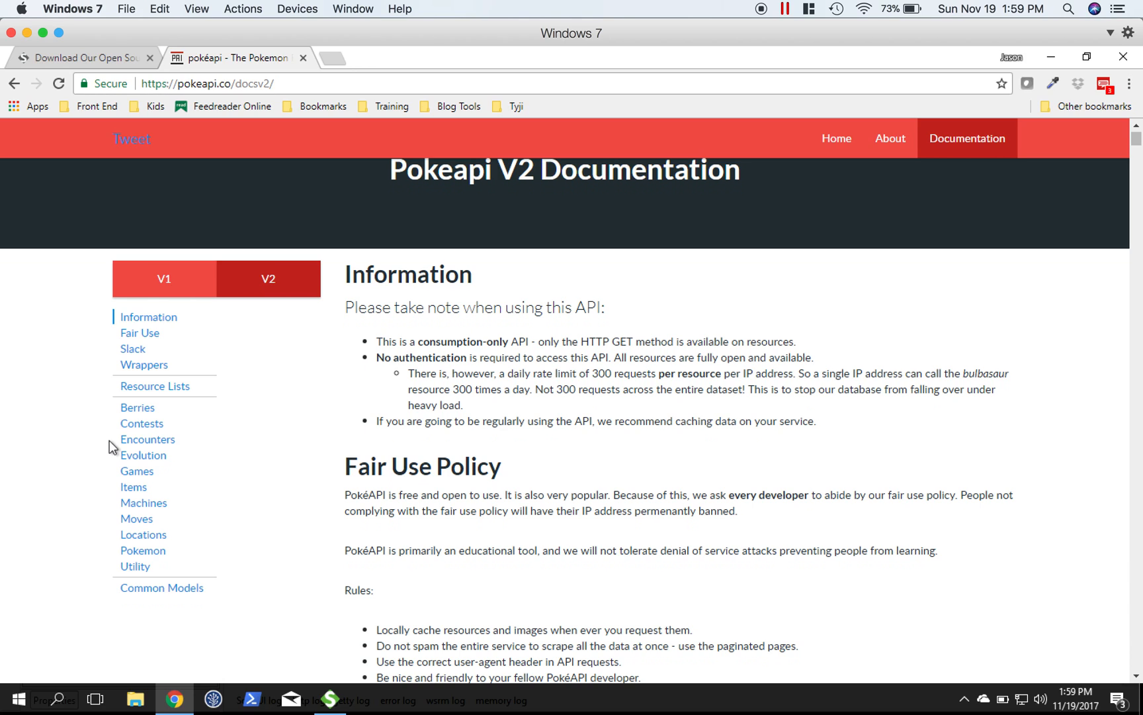
left_click(152, 387)
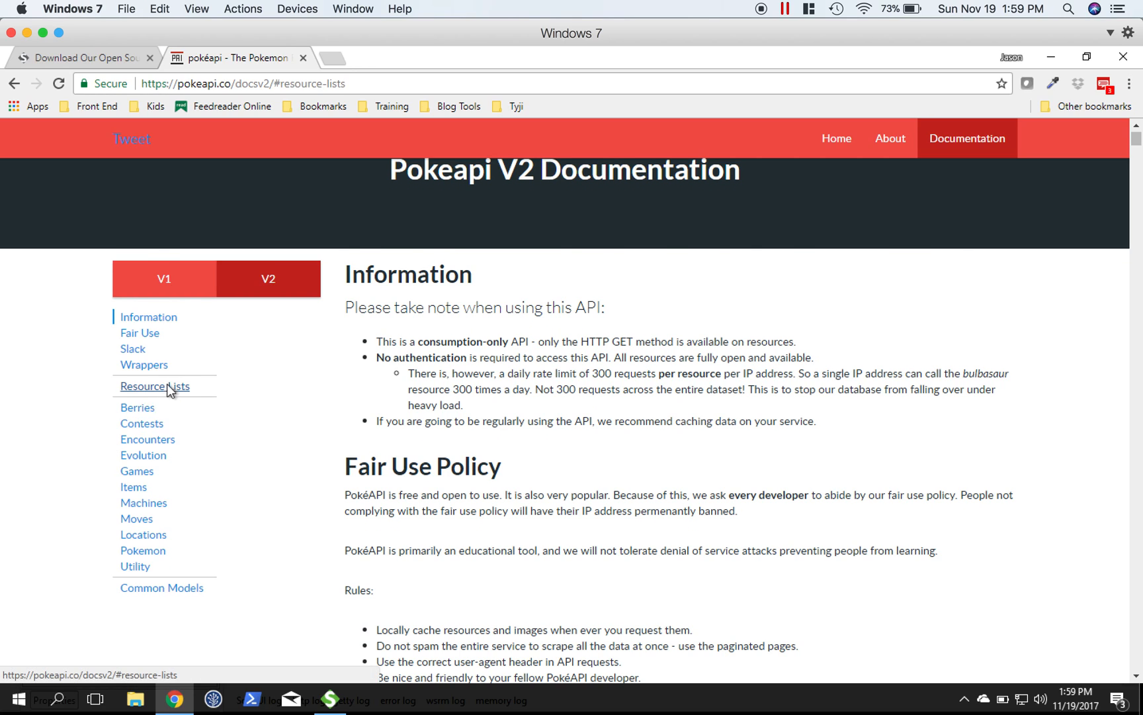
left_click(155, 386)
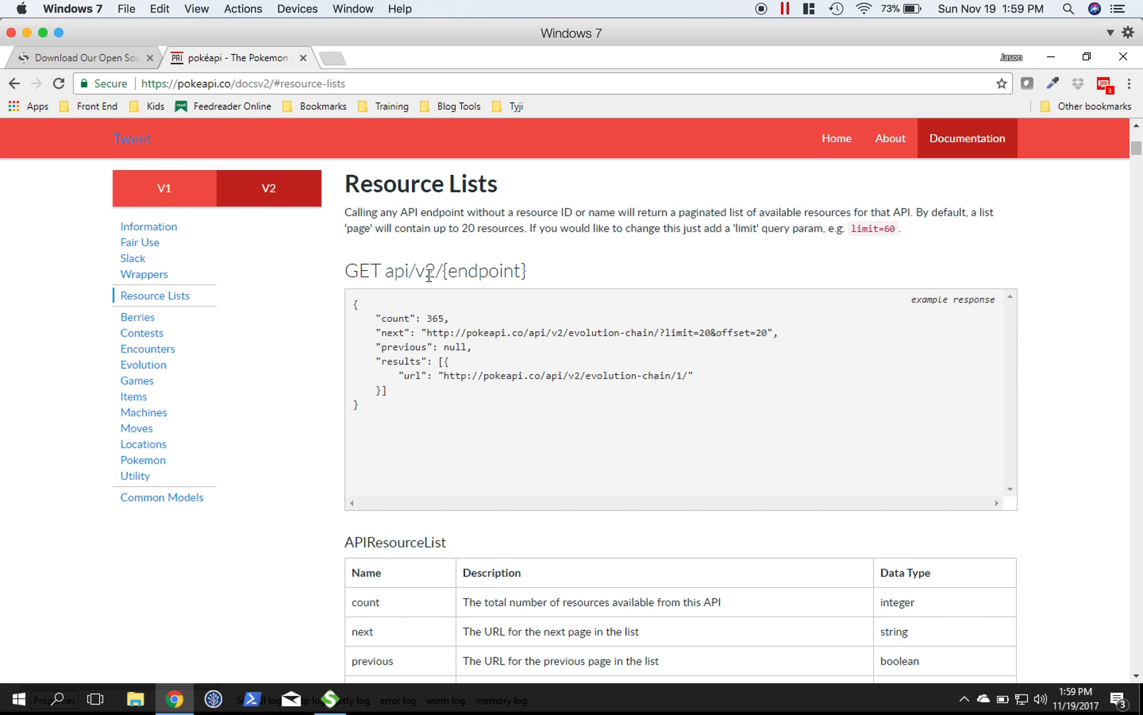
mouse_move(151, 307)
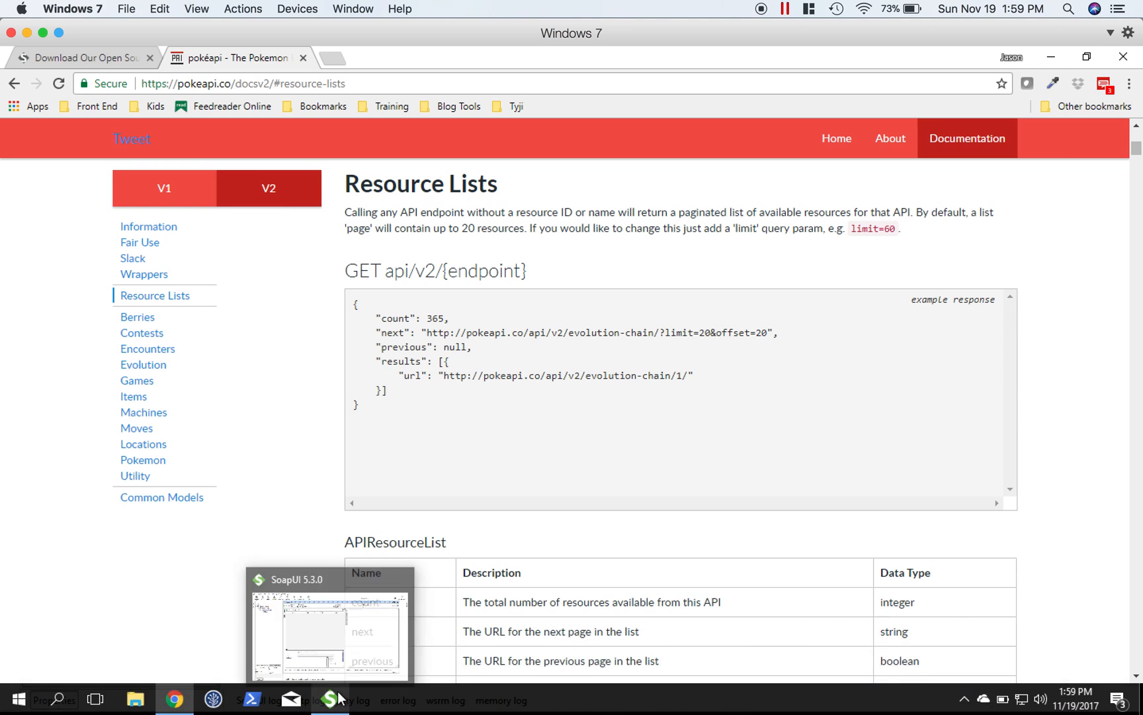
left_click(330, 698)
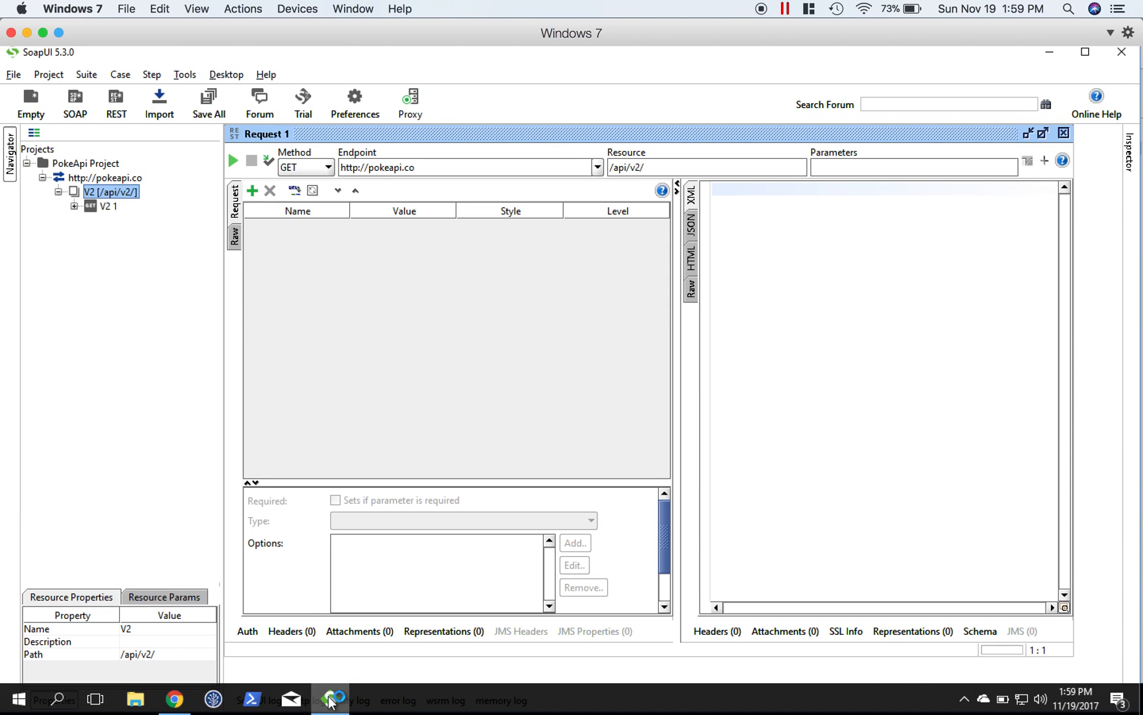
Step: Rename the V2 resource to 'Resource List' and select the V2 1 method
right_click(99, 190)
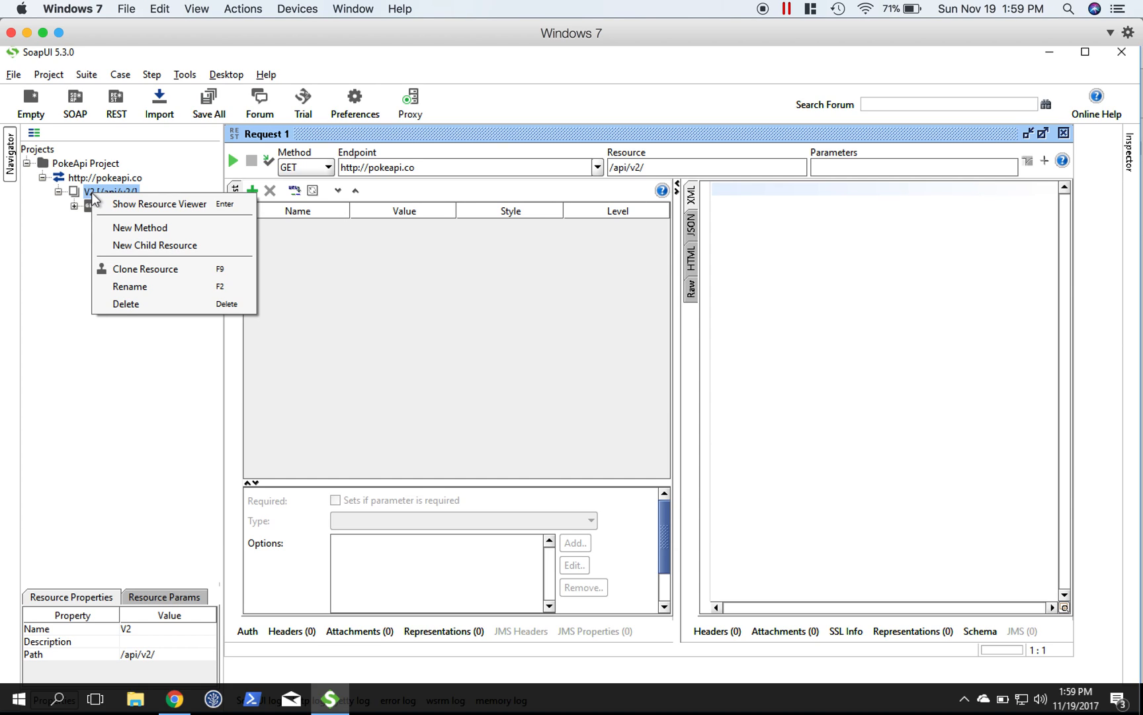
left_click(130, 286)
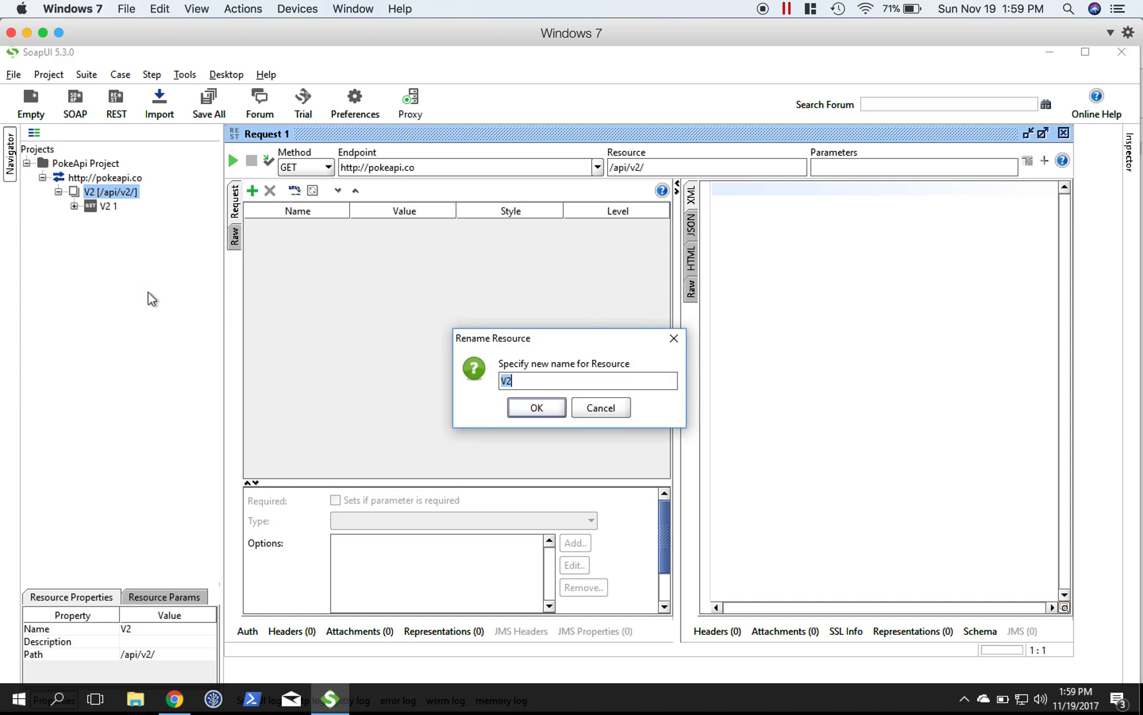
type("Resource List")
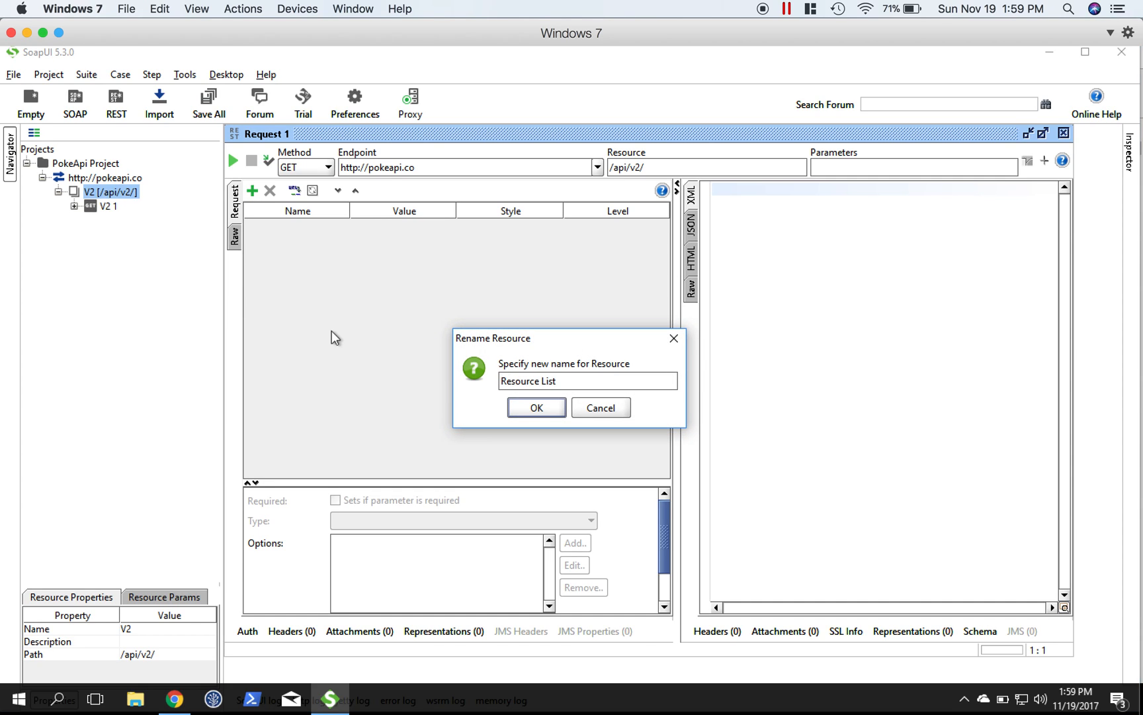
left_click(536, 408)
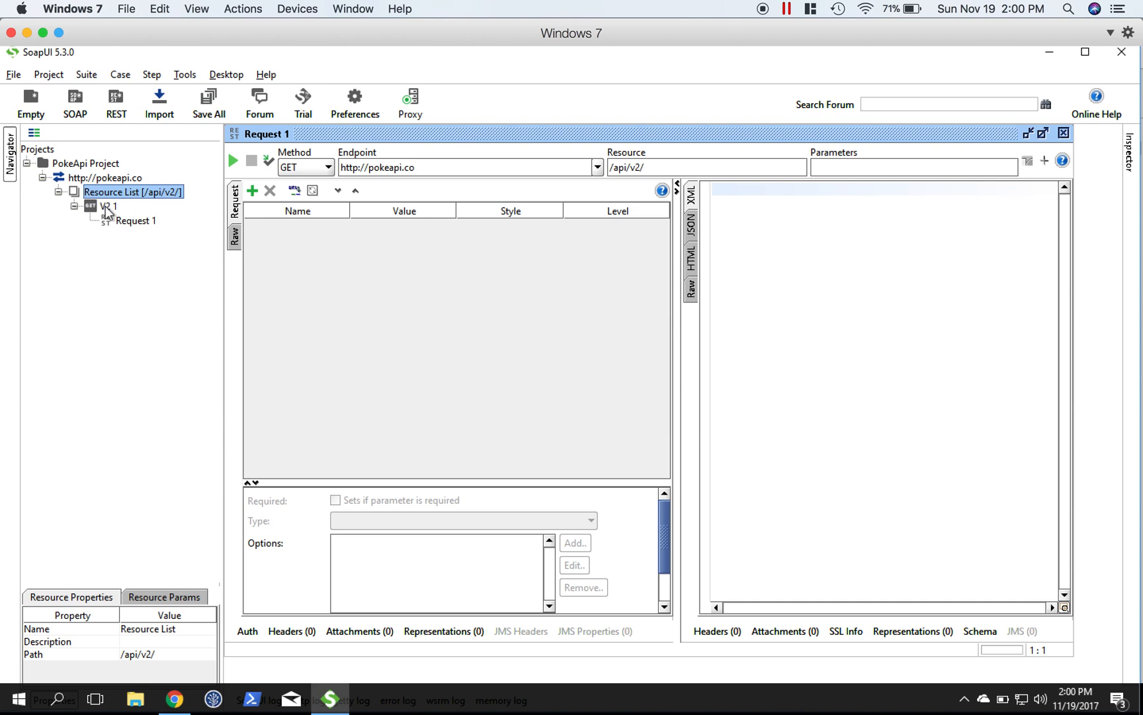
left_click(104, 207)
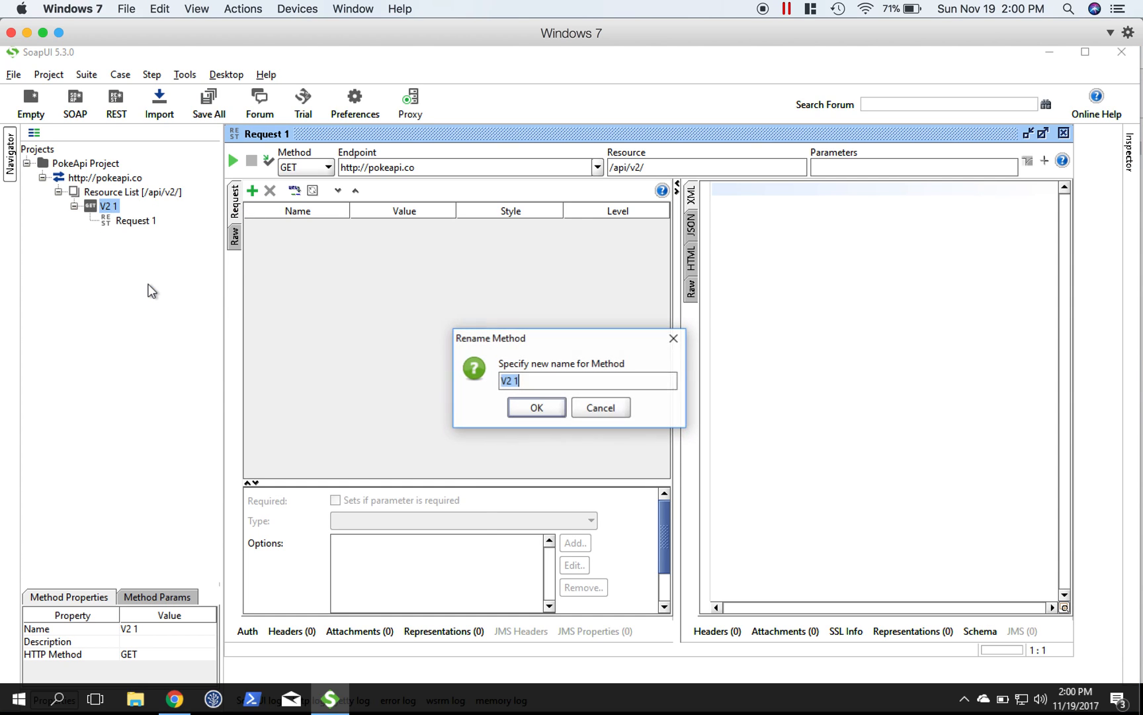
Step: Rename the V2 1 method to 'Get Resource List' and select Request 1 under it
type("Get")
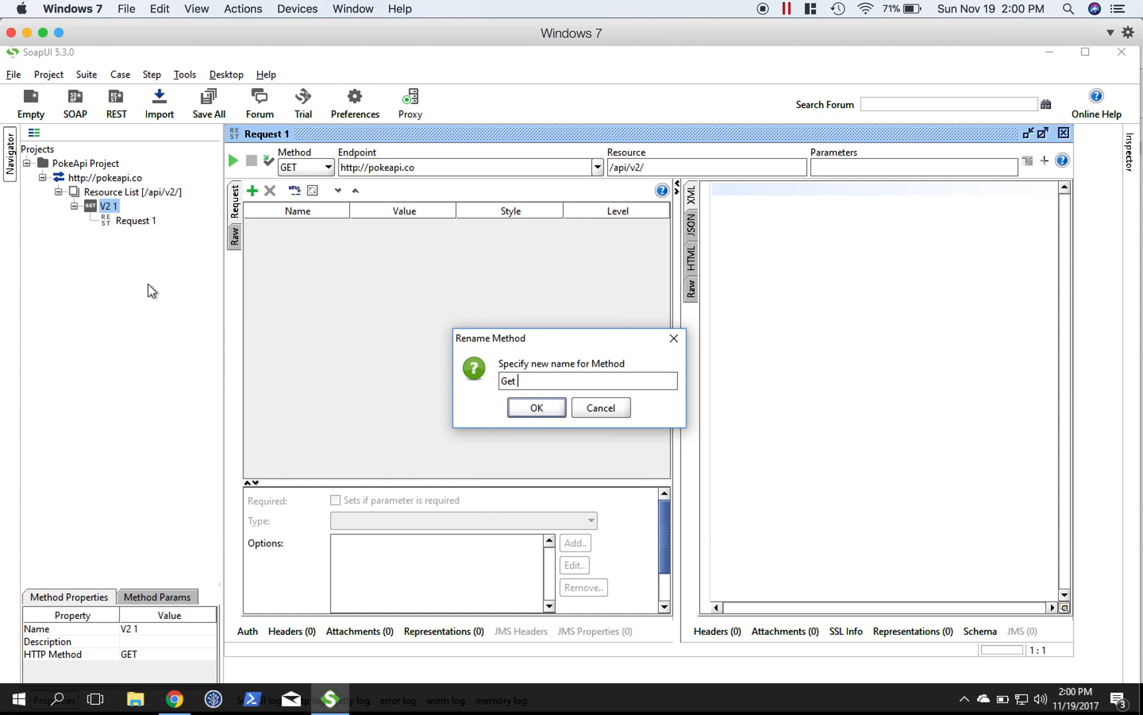
type("Resource List")
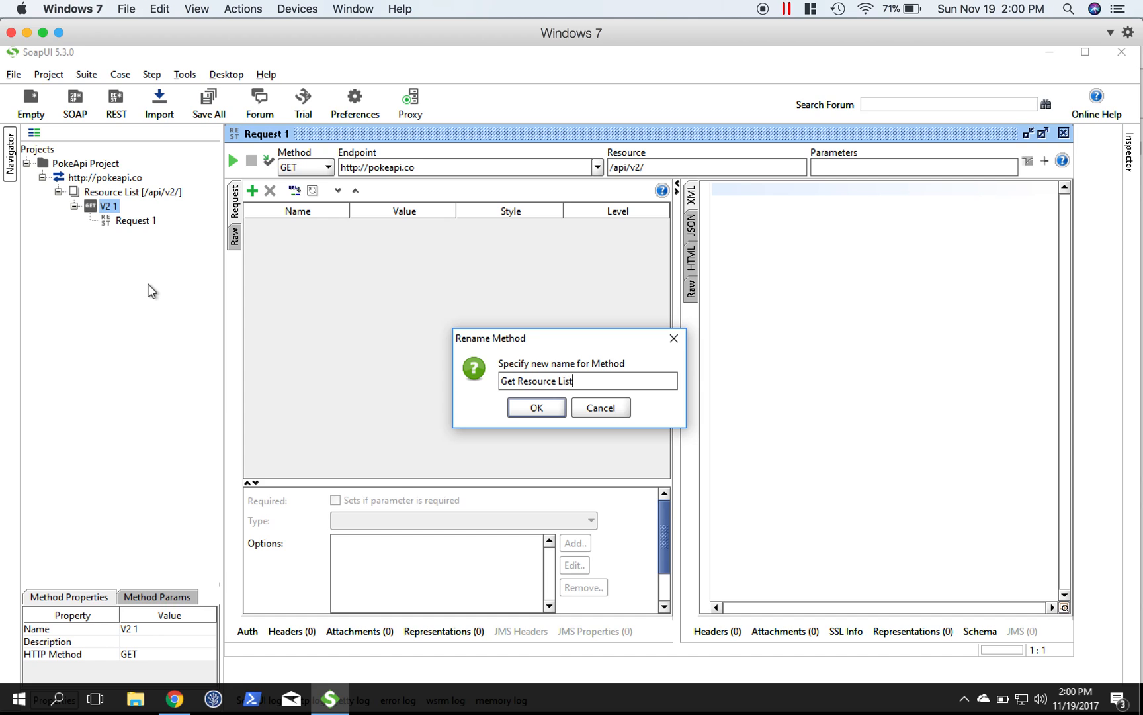
left_click(536, 408)
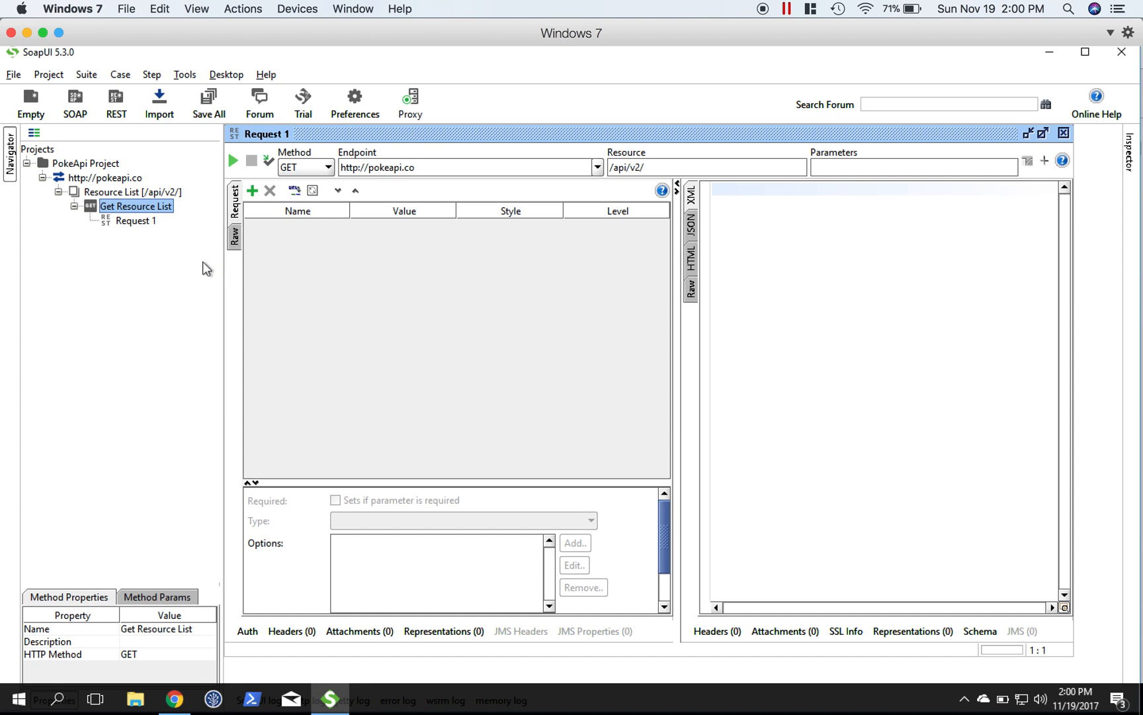
left_click(135, 219)
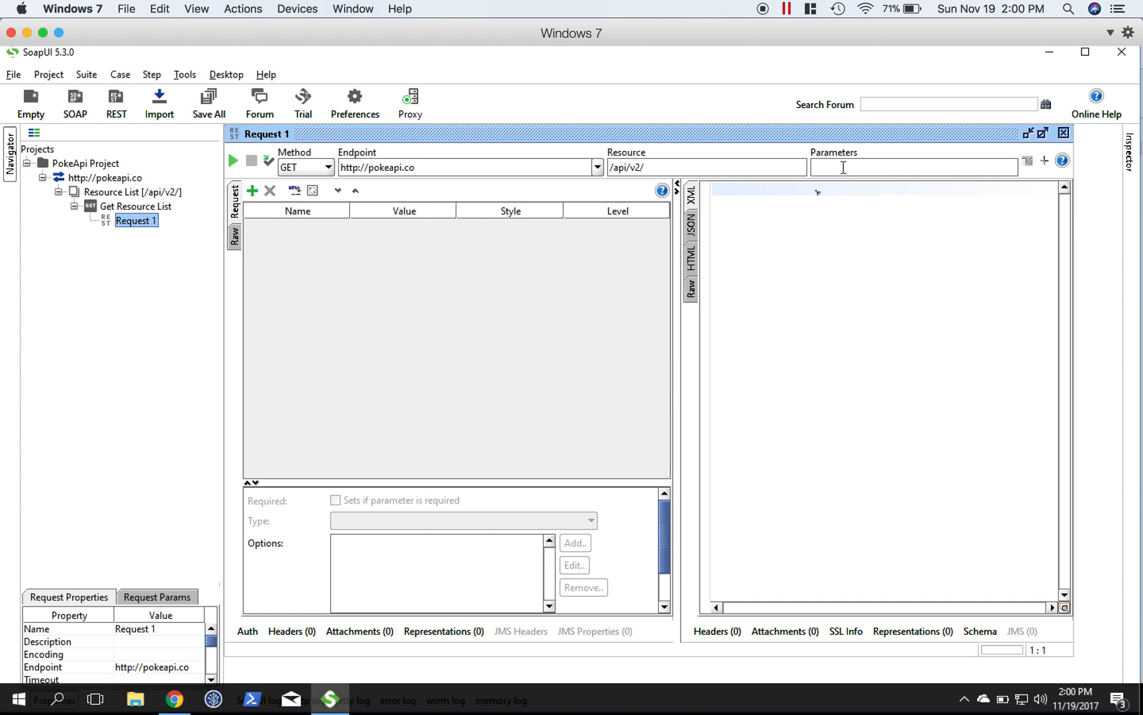
mouse_move(431, 257)
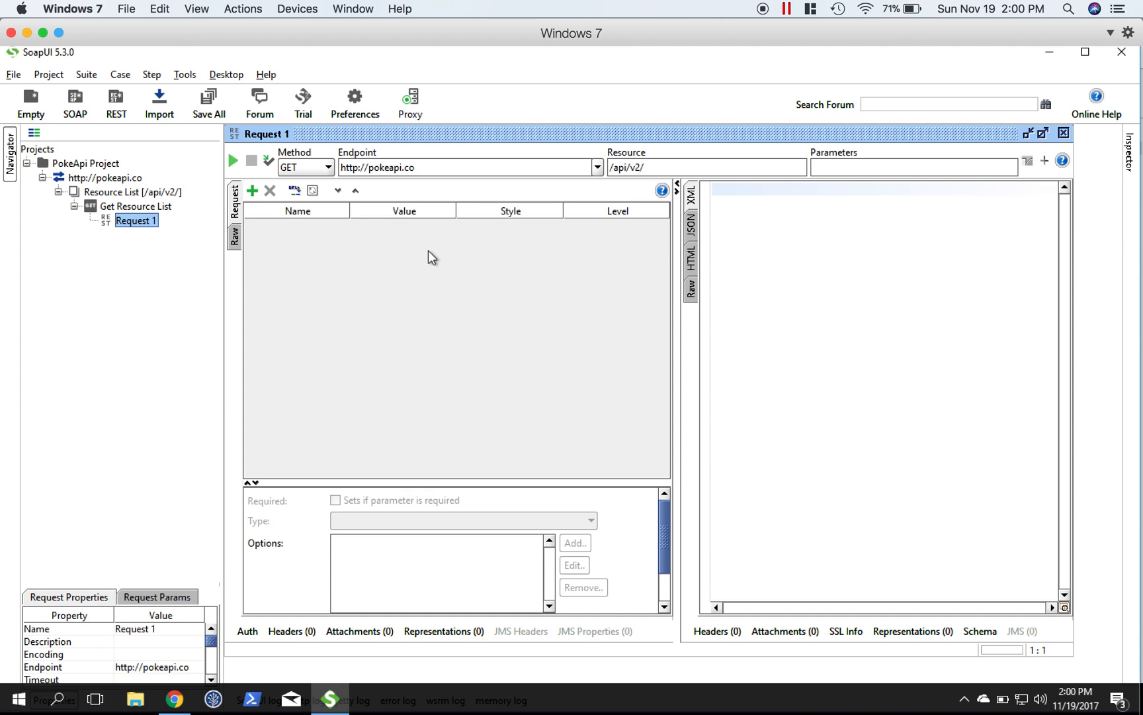
mouse_move(426, 322)
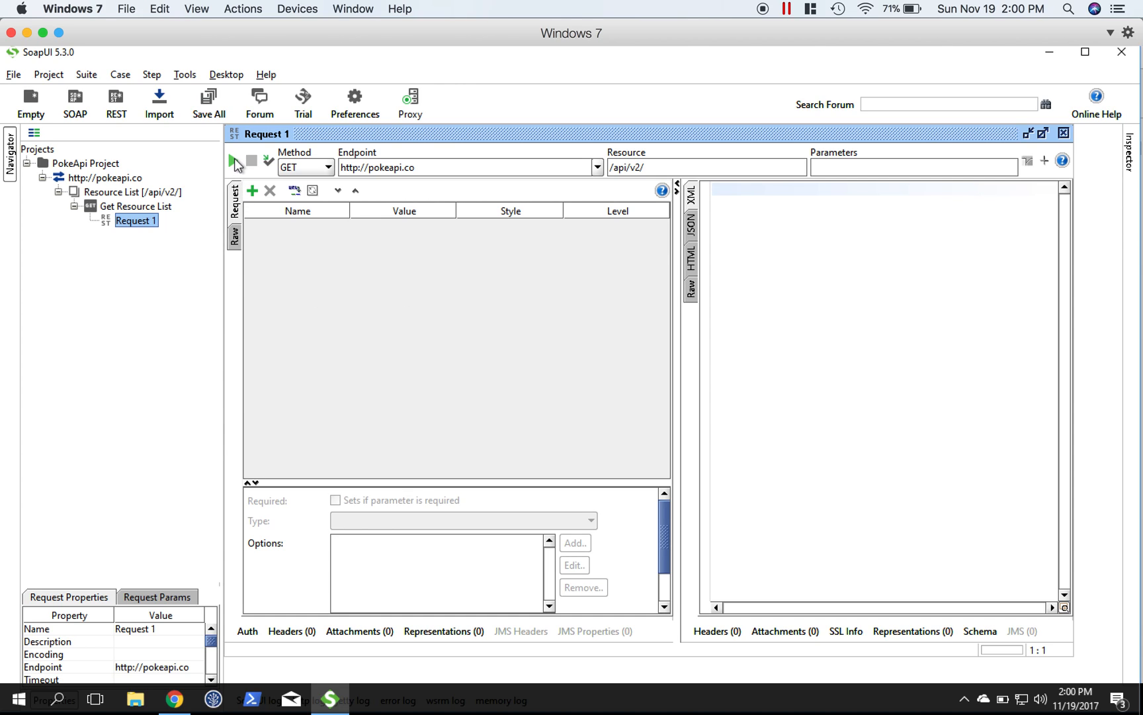
Step: Run Request 1 and view the returned list of PokeAPI v2 resource endpoints as JSON
left_click(235, 163)
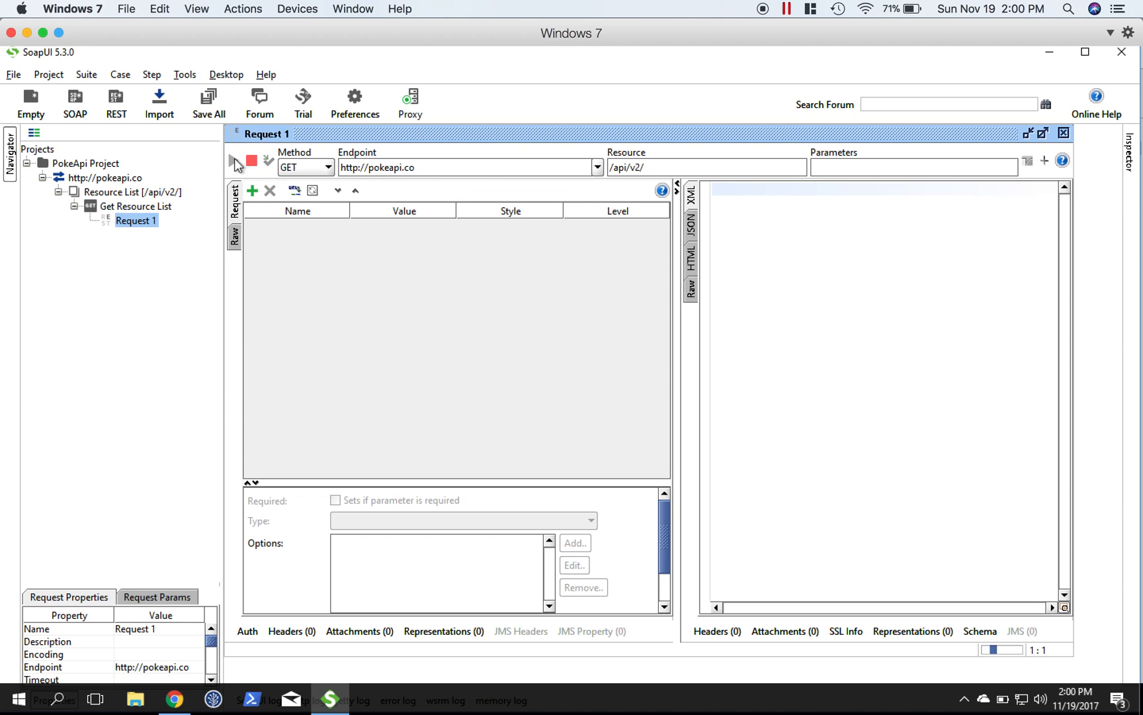
left_click(233, 164)
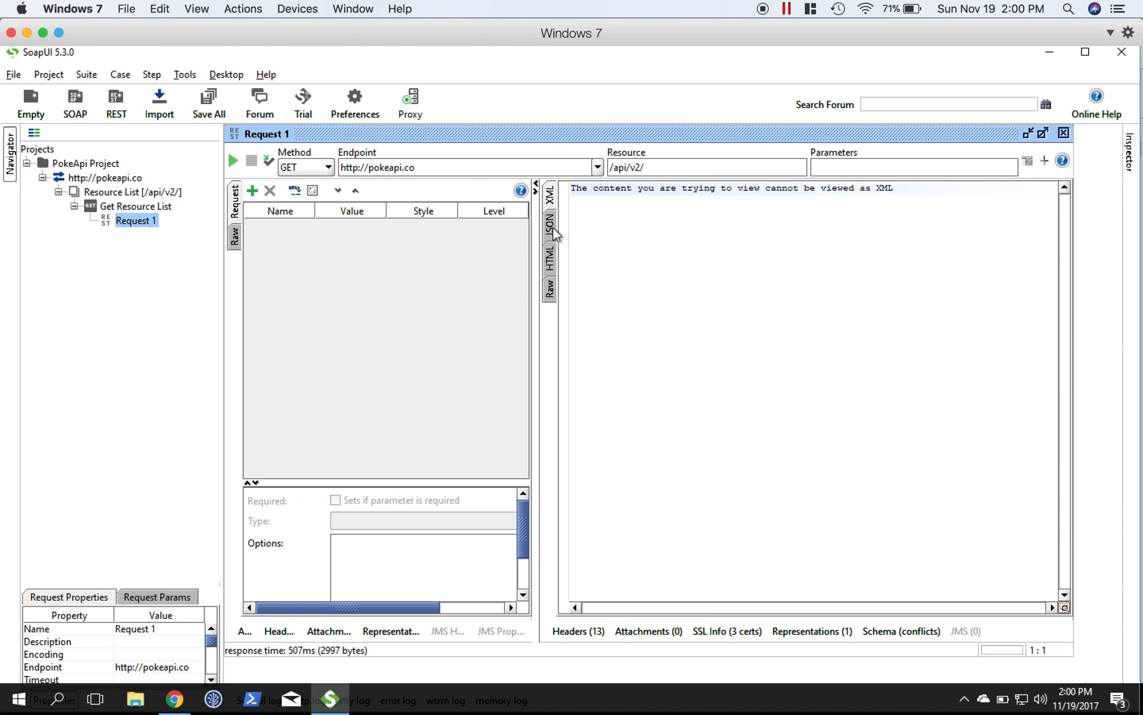
left_click(550, 222)
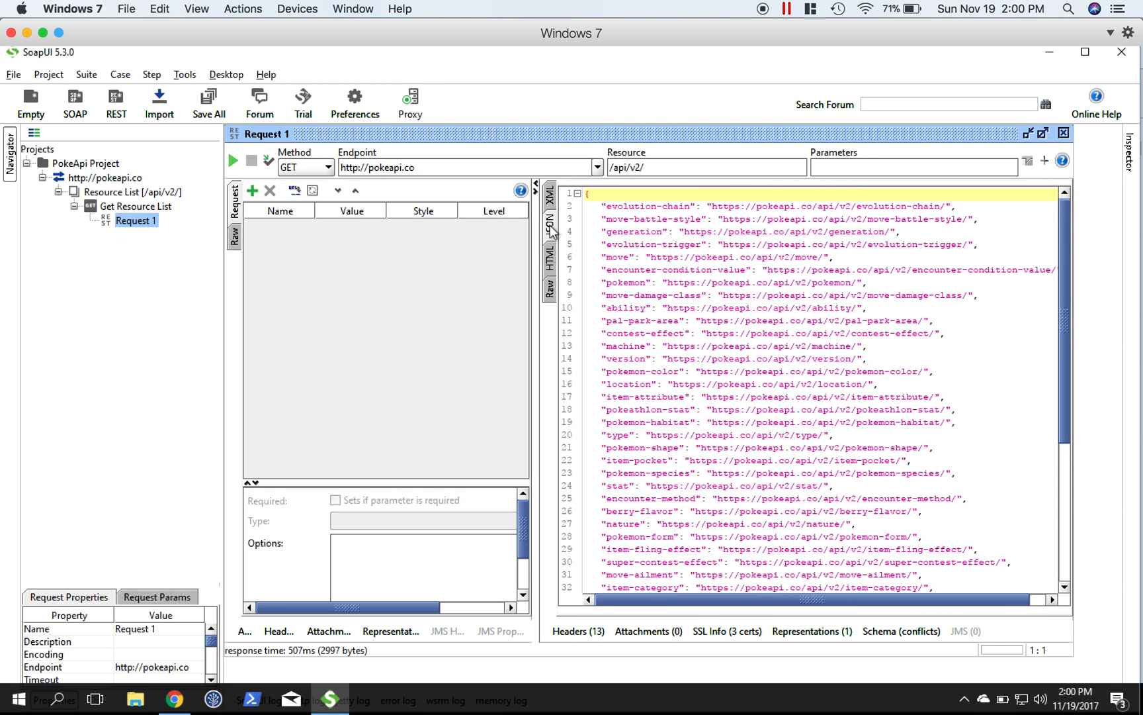
mouse_move(662, 225)
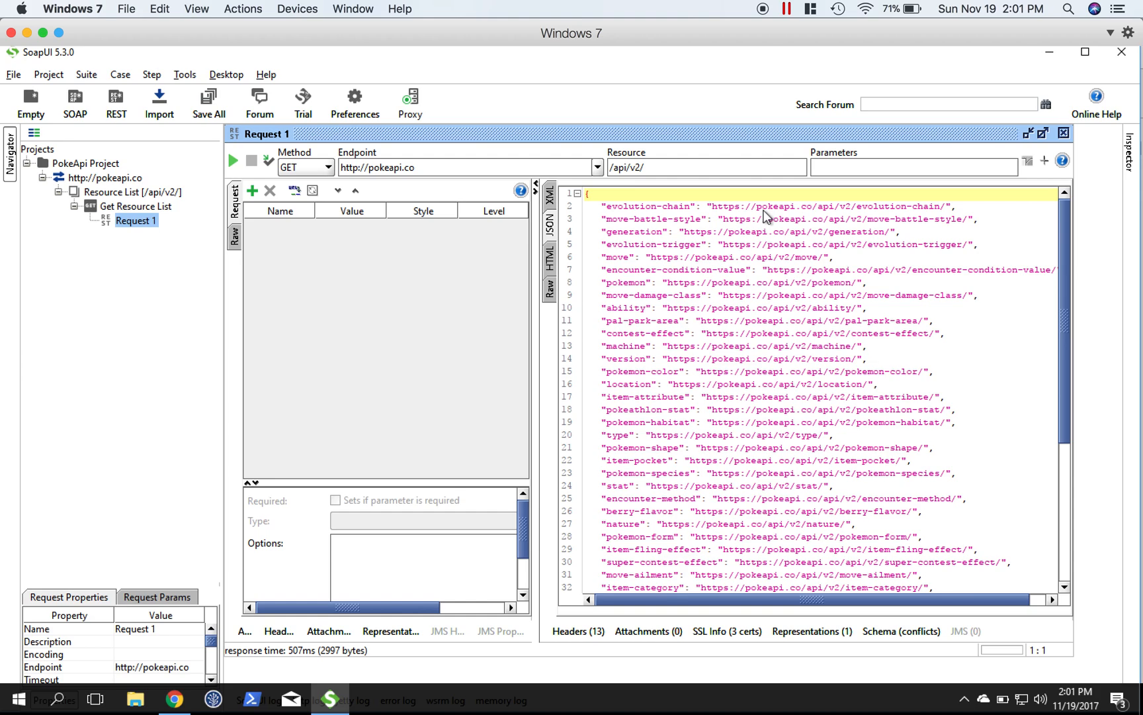
mouse_move(810, 217)
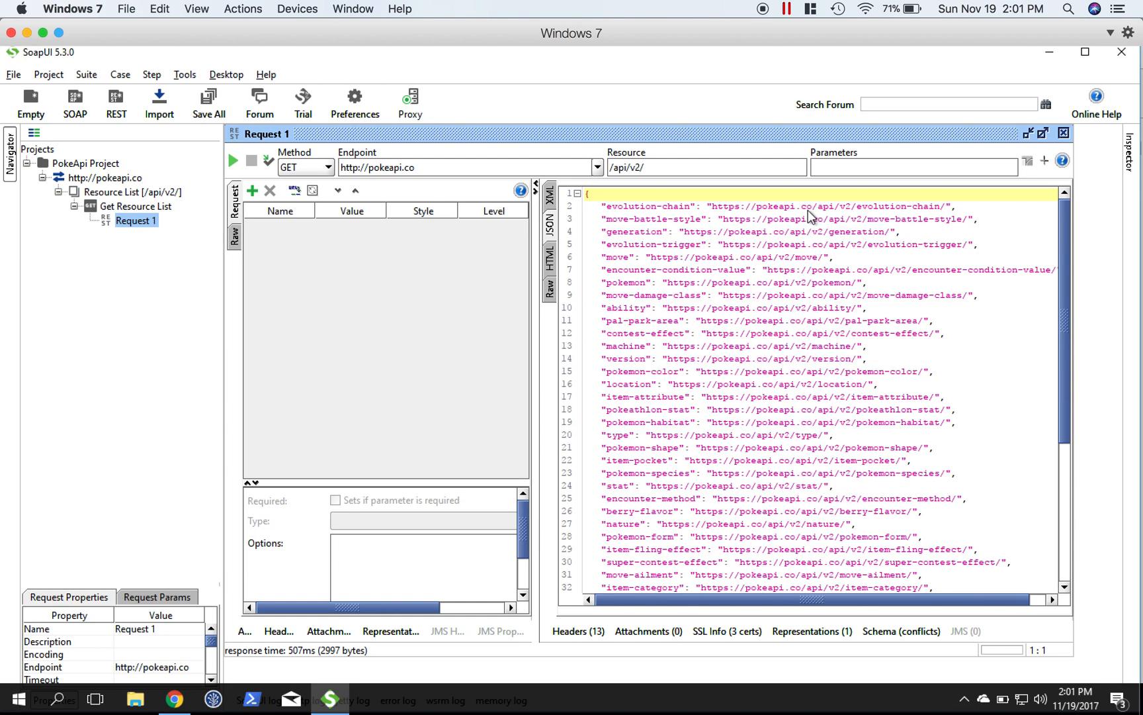
mouse_move(850, 218)
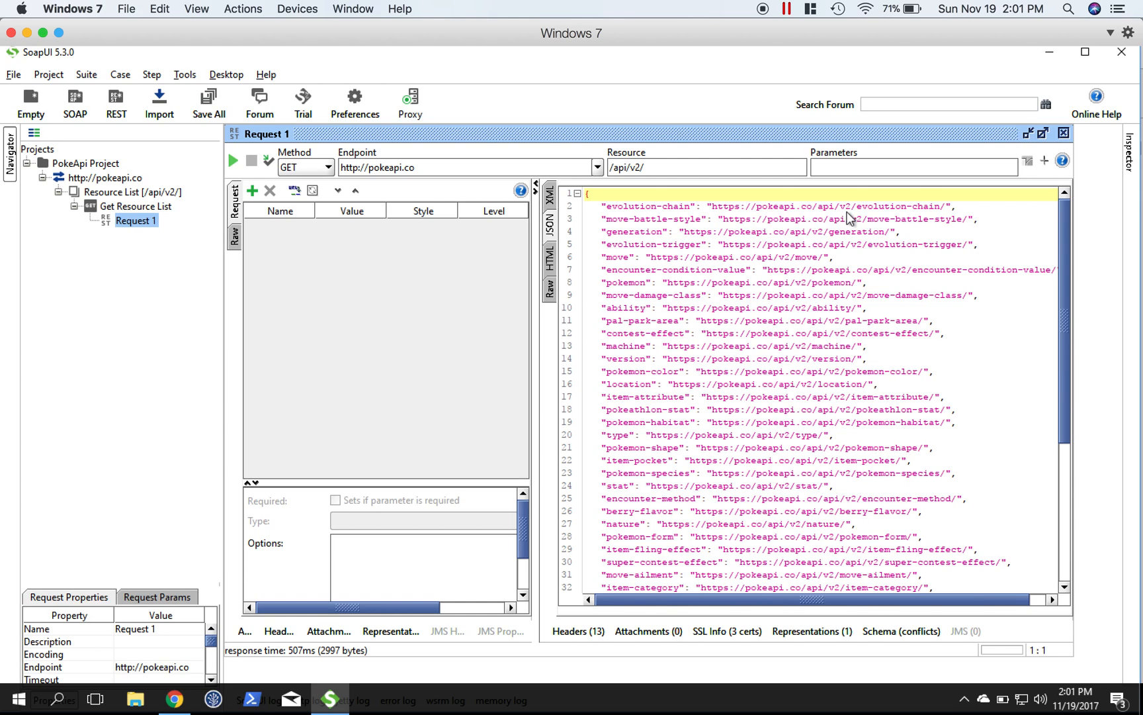
mouse_move(869, 215)
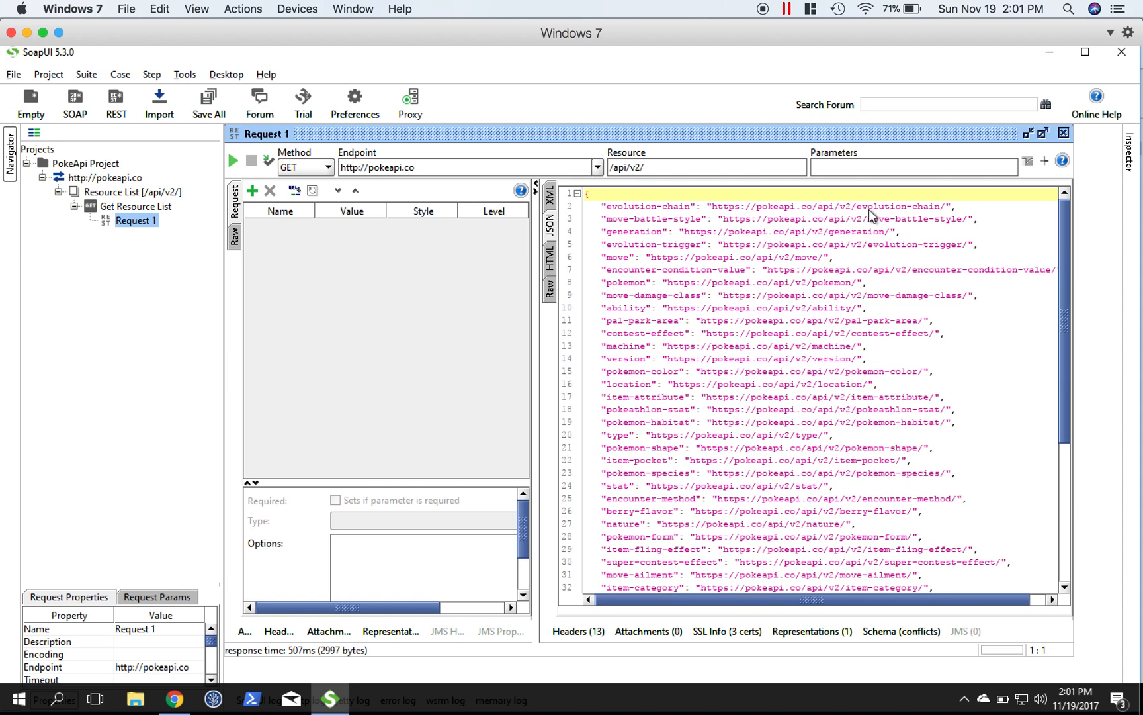
mouse_move(871, 233)
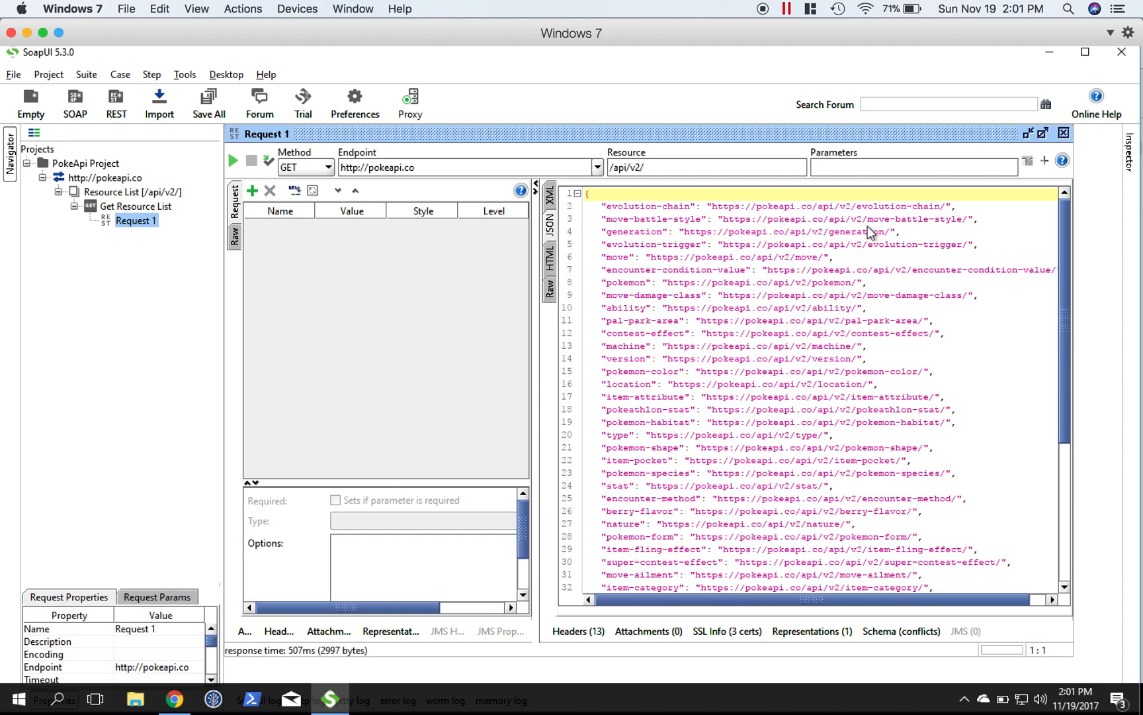
mouse_move(830, 241)
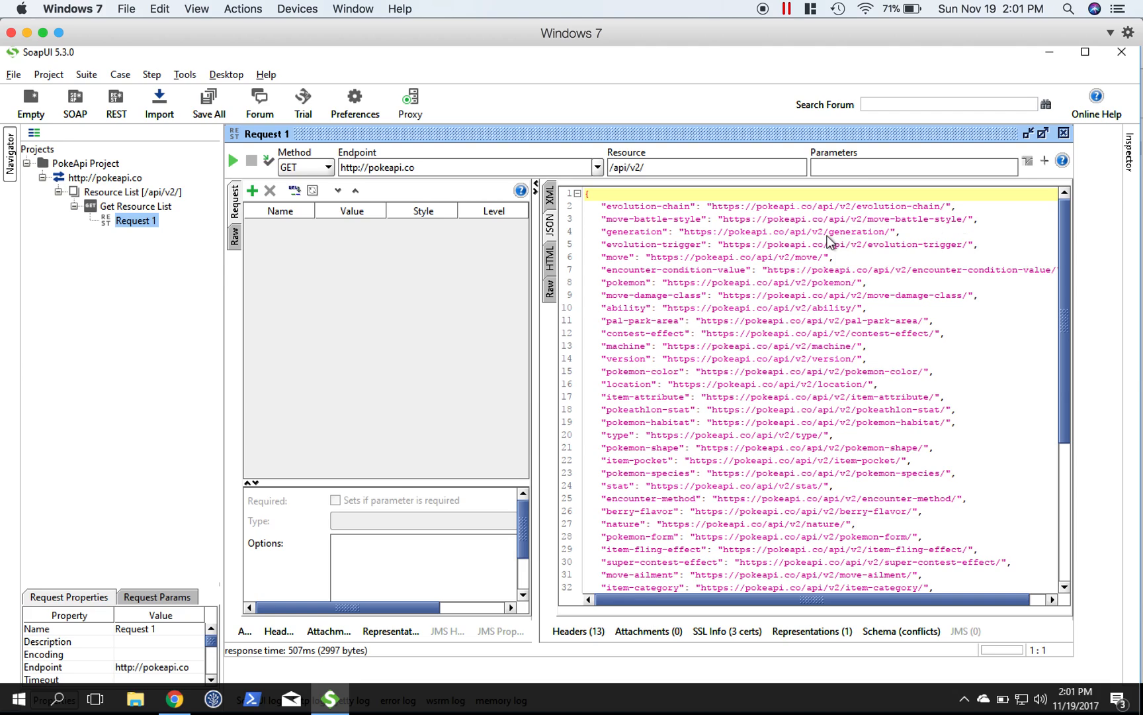